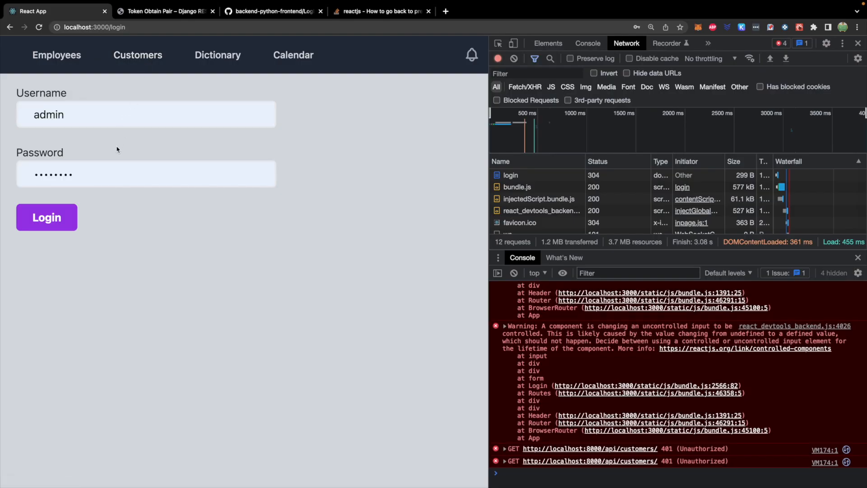
Log in as admin and check the console for the stored access and refresh tokens
left_click(46, 216)
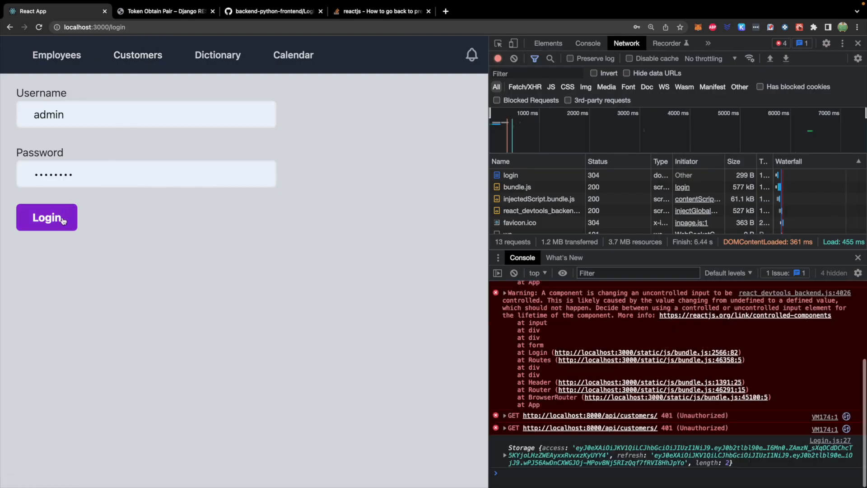
mouse_move(210, 253)
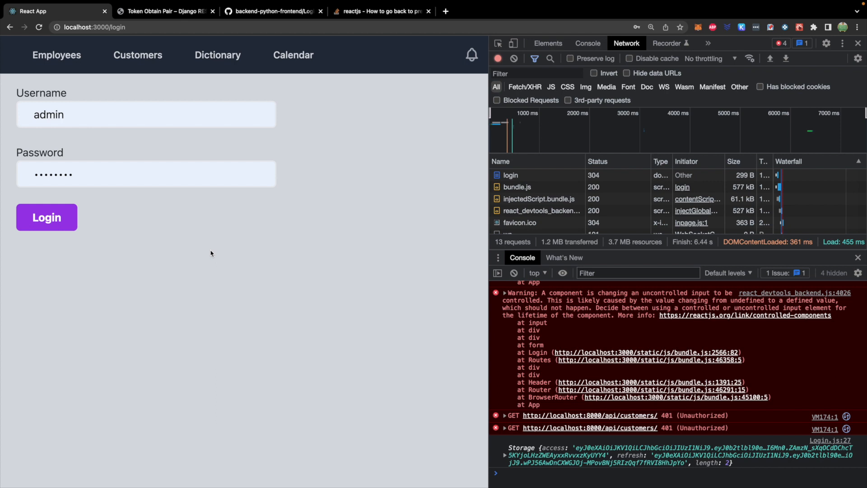
mouse_move(635, 461)
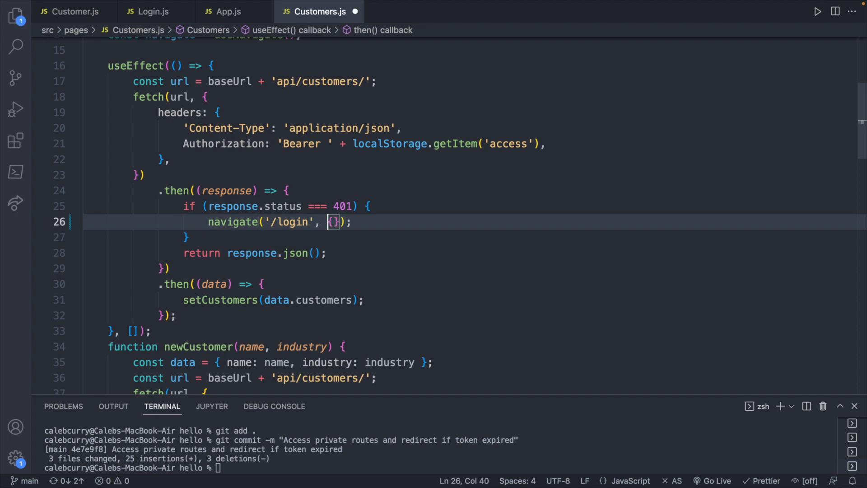
Give the navigate('/login') call in Customers.js the options state: { previousUrl: '/customers' }
key("Right")
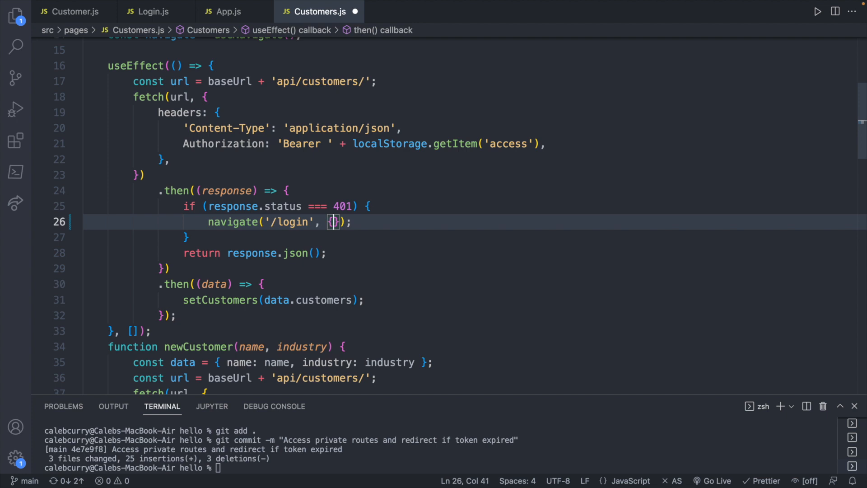
key("Enter")
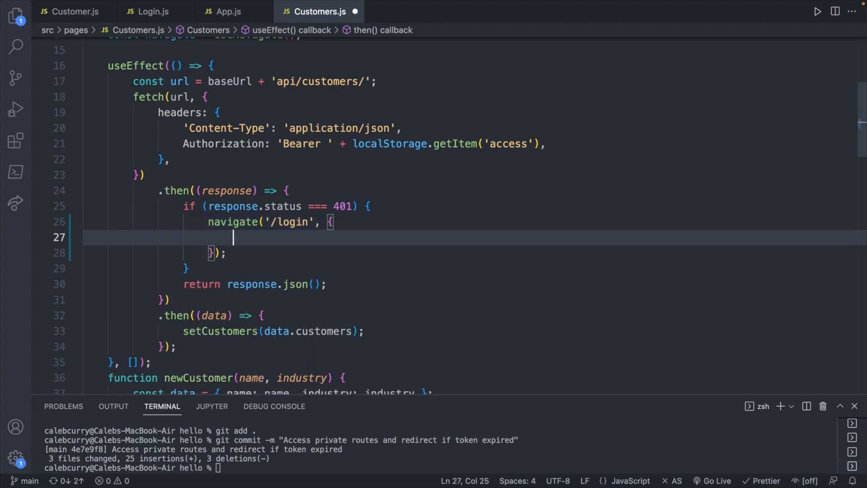
type("state:")
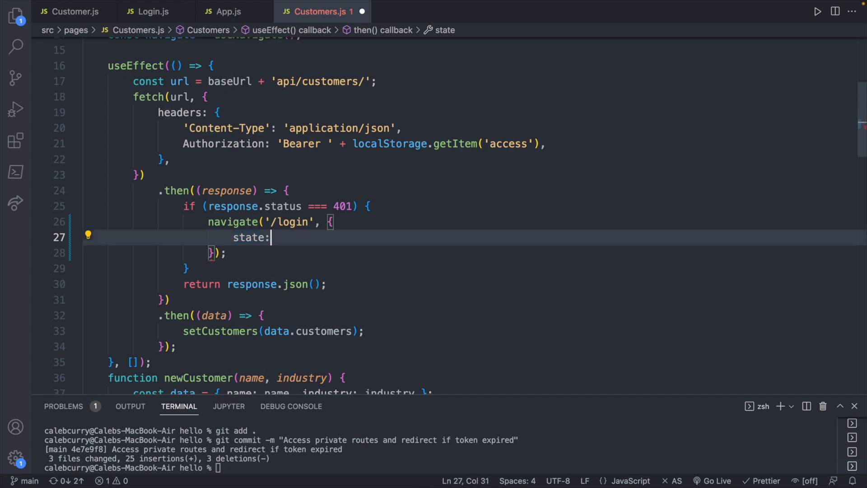
type("{}")
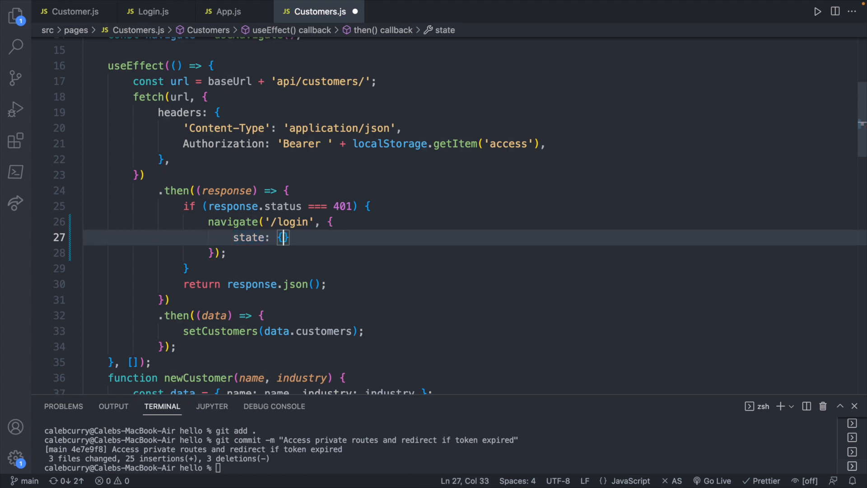
key("Enter")
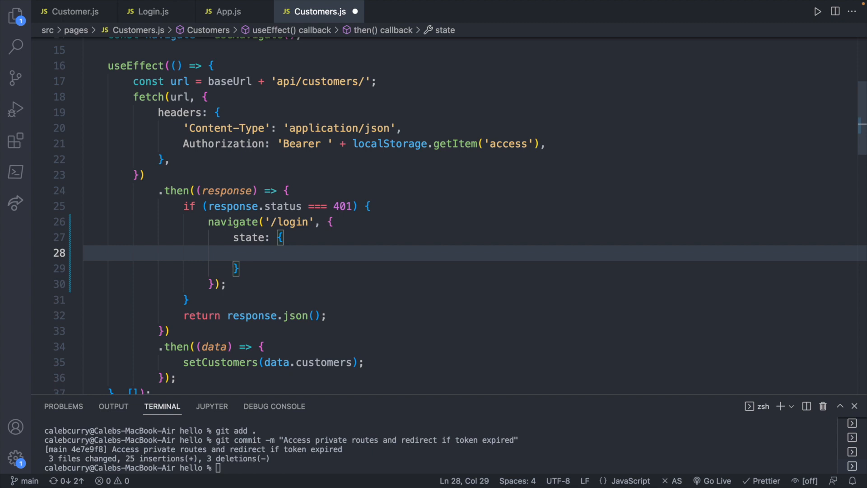
type("previousU")
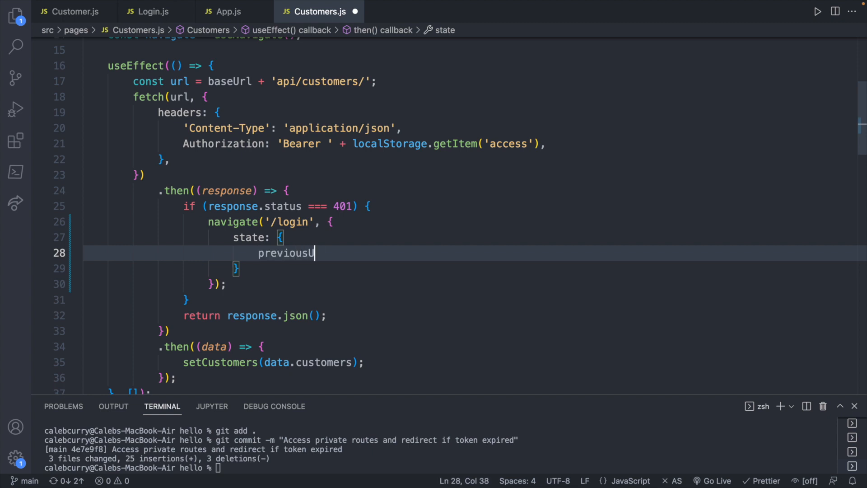
type("rl: '/c")
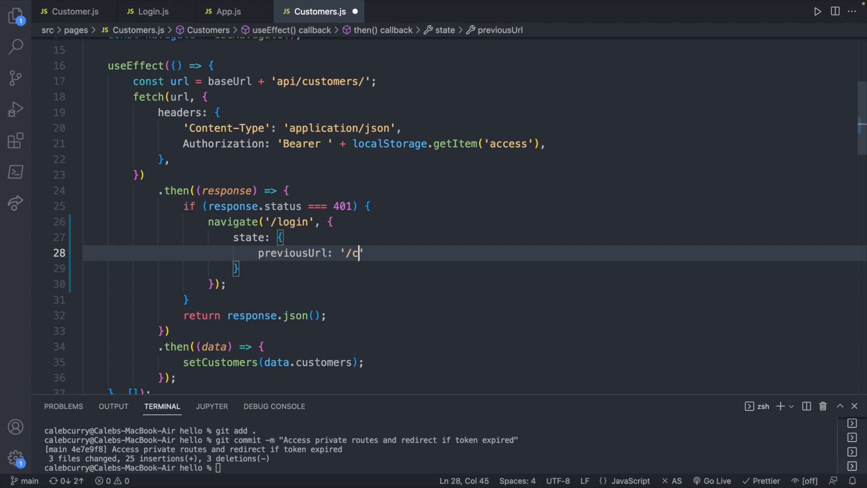
type("ustomers")
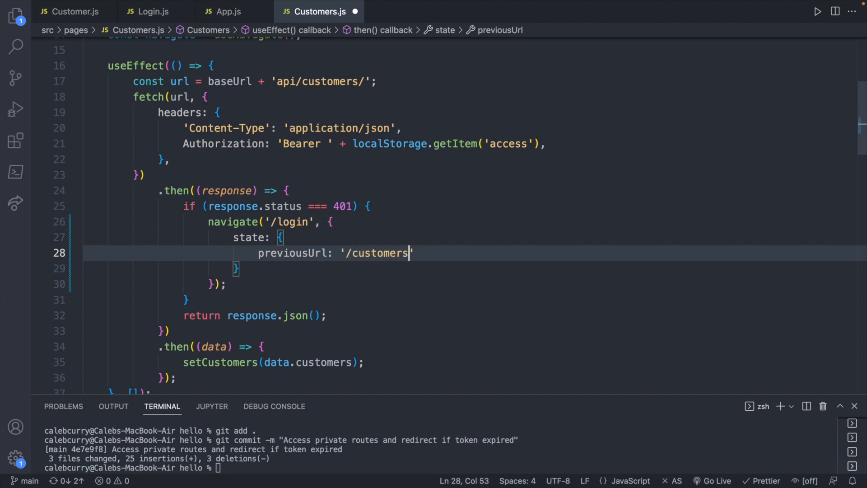
type(",")
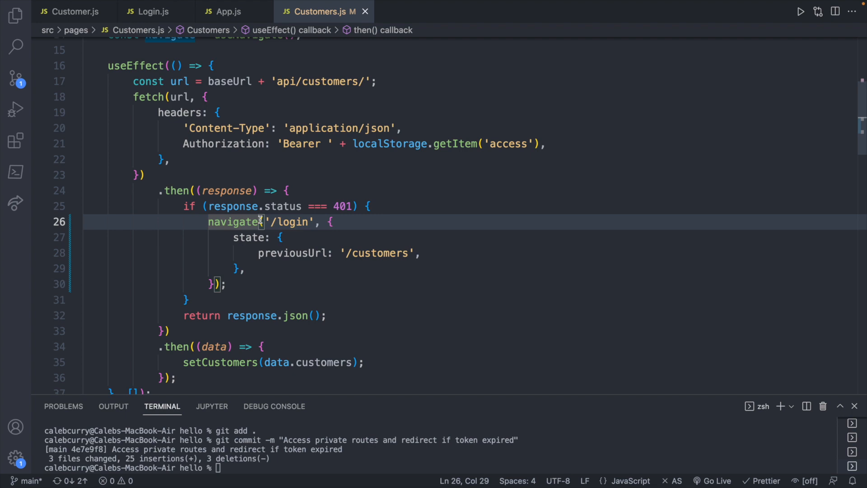
mouse_move(429, 215)
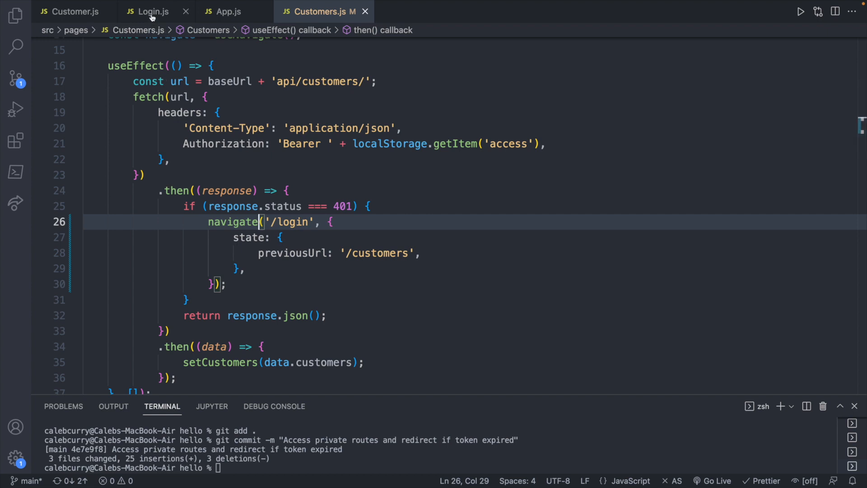
In Login.js, import useLocation and define const location = useLocation()
left_click(150, 12)
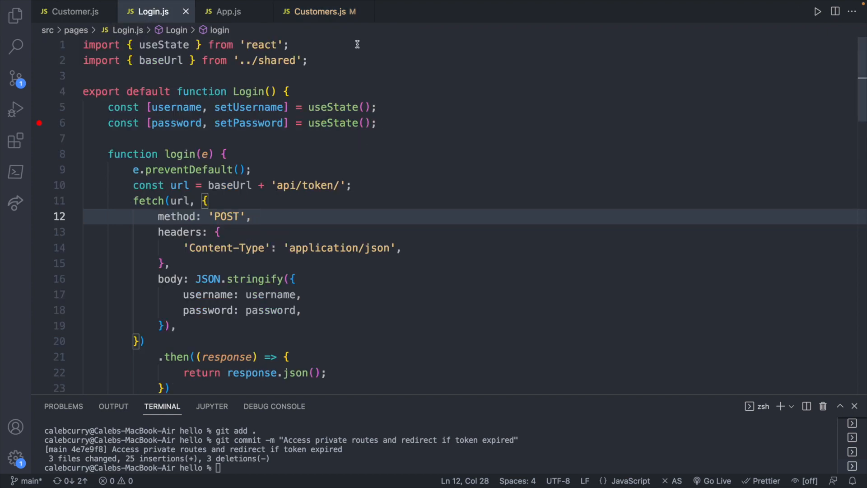
key("Enter")
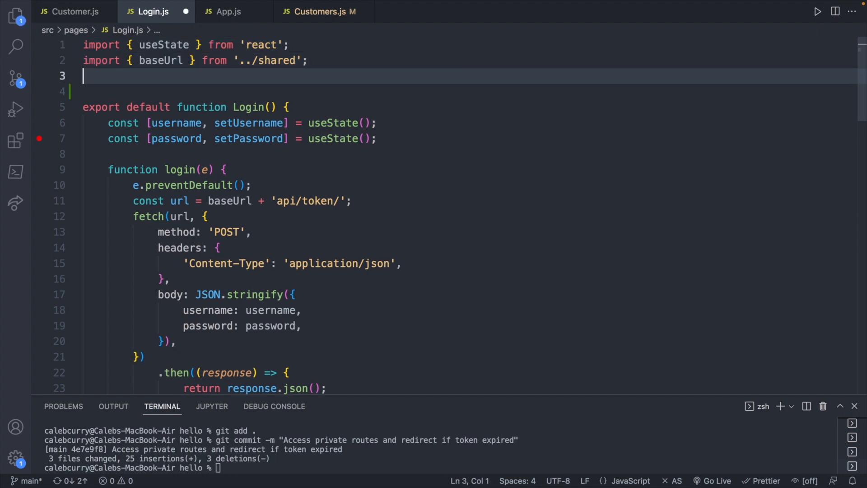
type("import {  }")
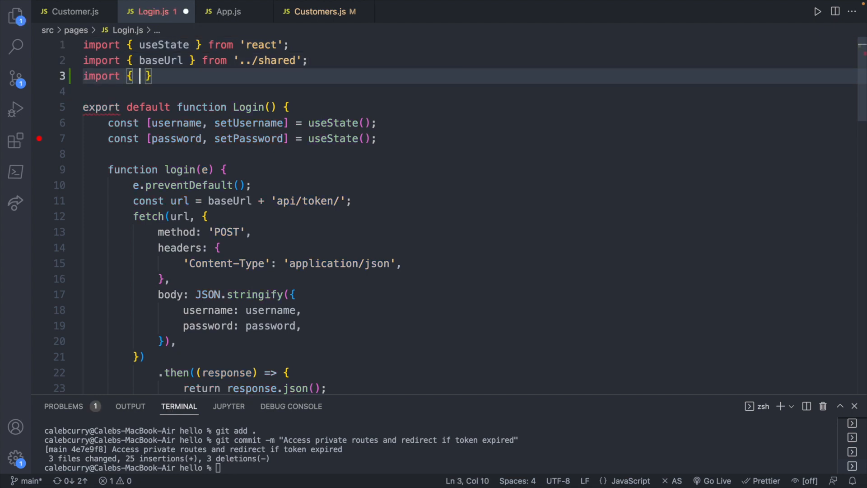
type("useLocation")
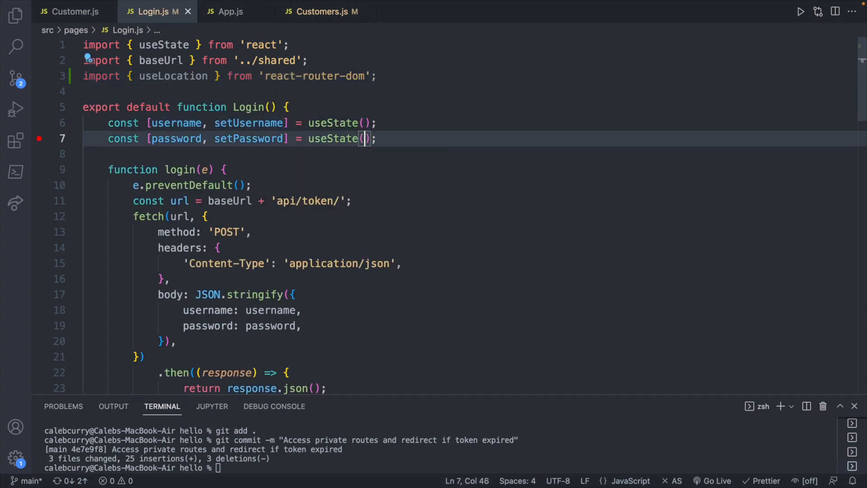
key("Enter")
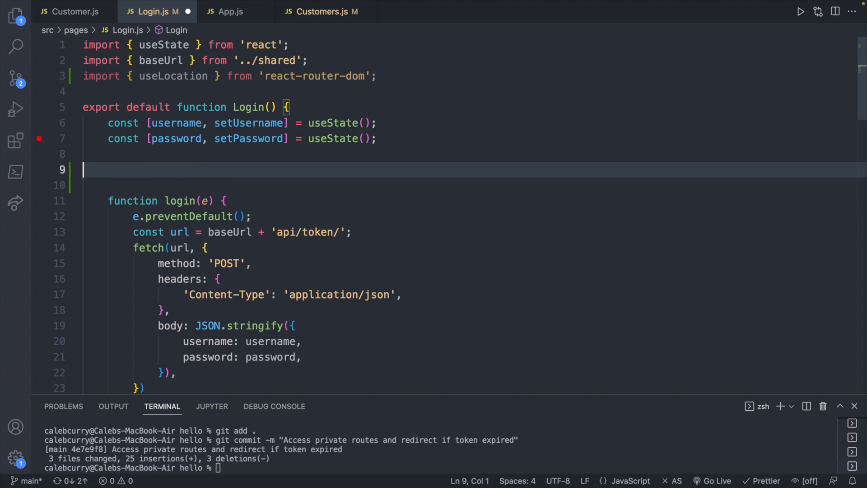
type("const loca")
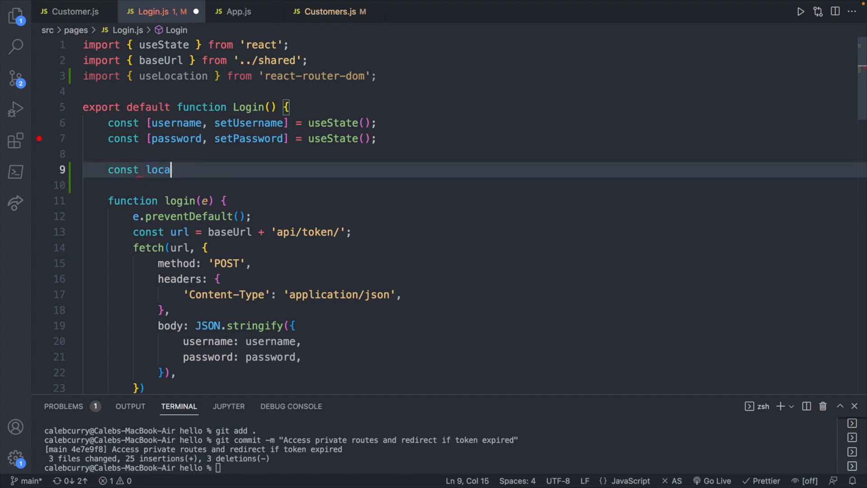
type("tion = use")
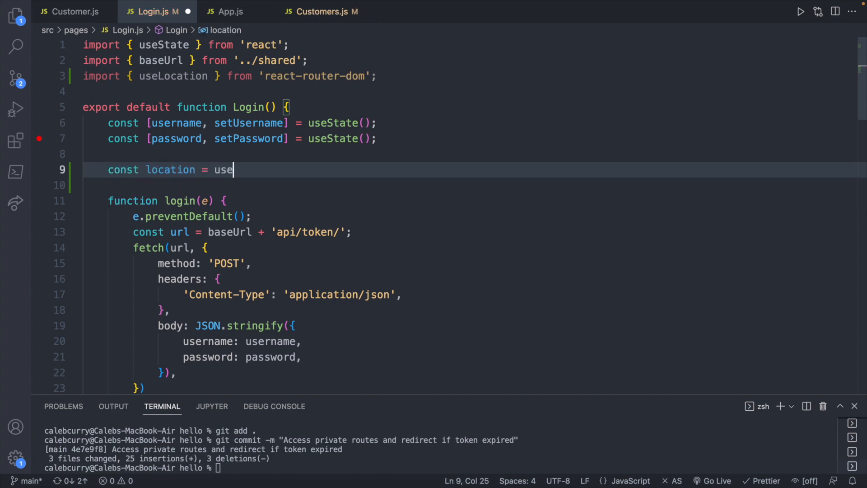
type("Location();")
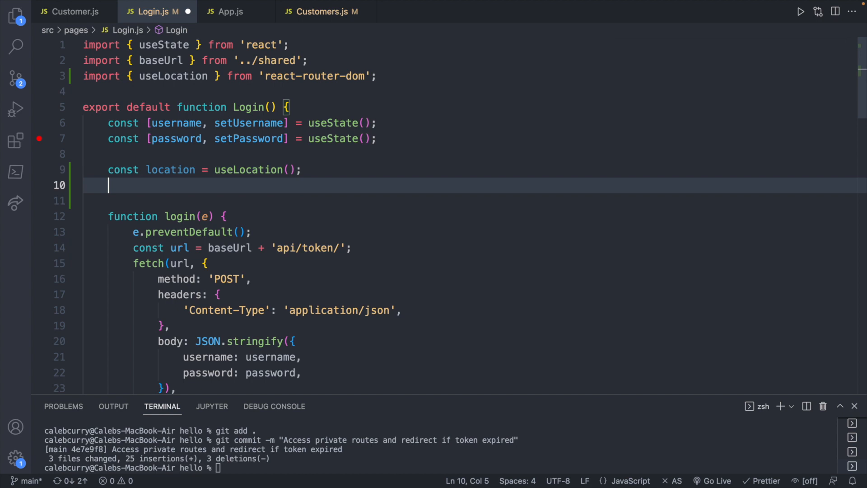
Add a useEffect that runs console.log(location)
type("useEffec")
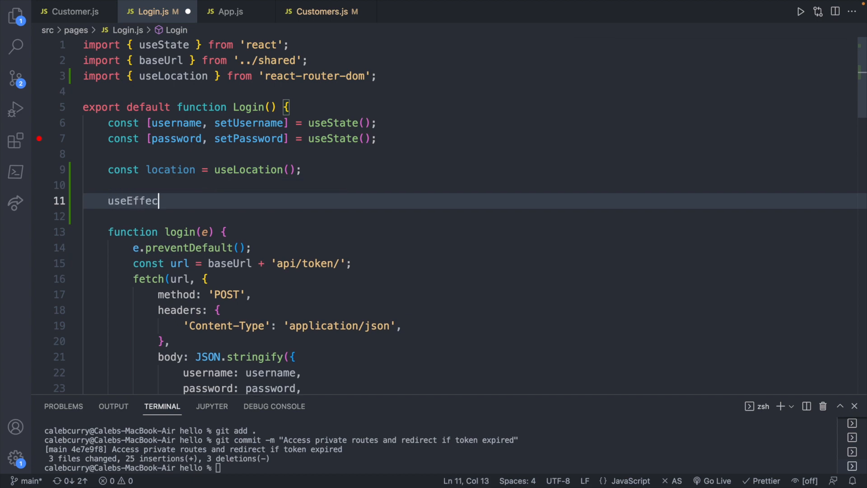
type("()")
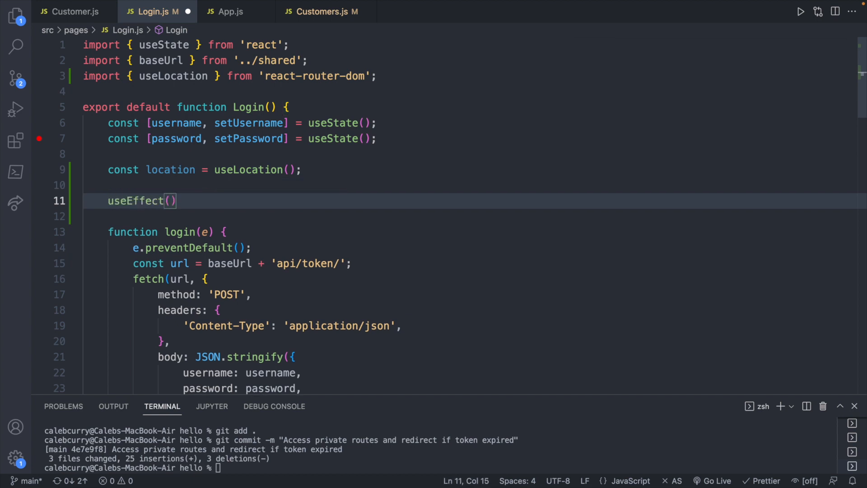
type("() => {})")
left_click(186, 45)
type(",")
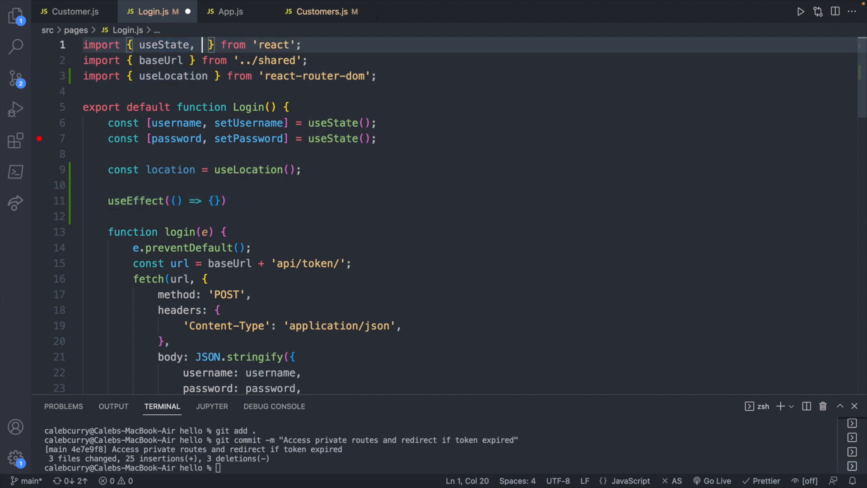
type("useEffect")
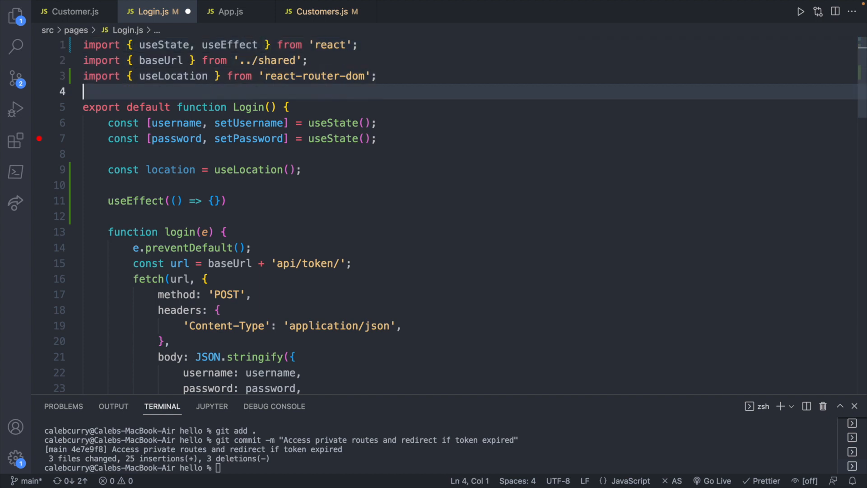
left_click(215, 200)
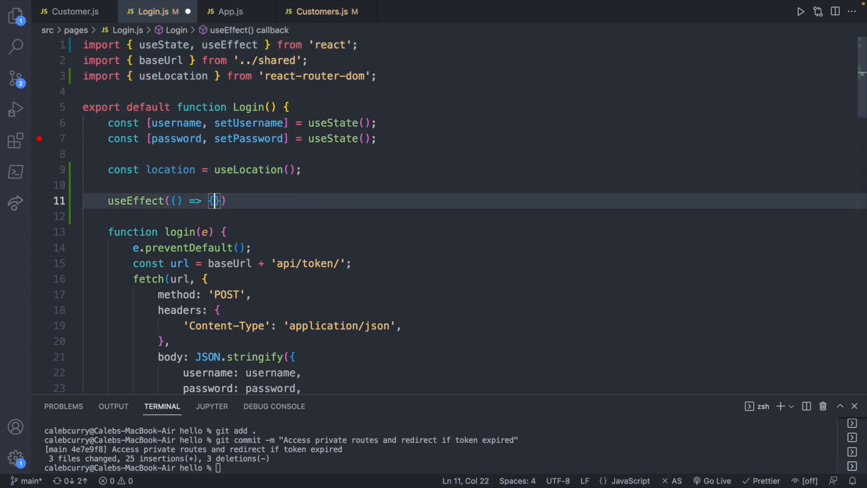
type("console")
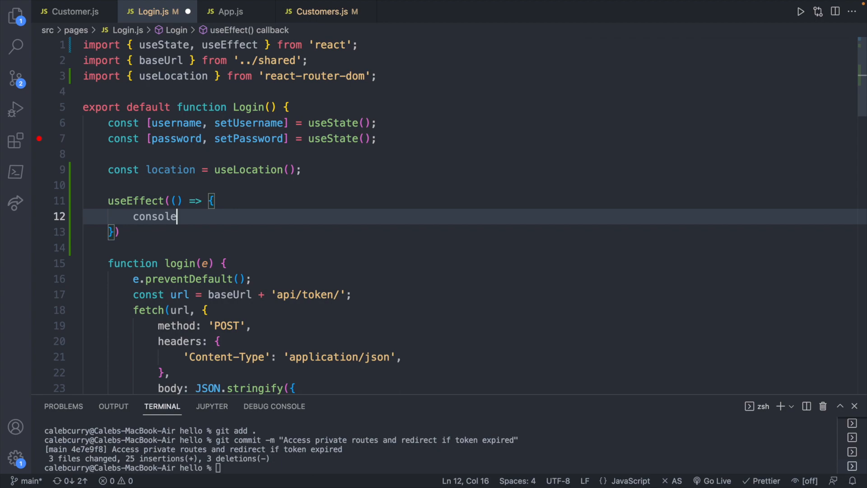
type(".log(location);")
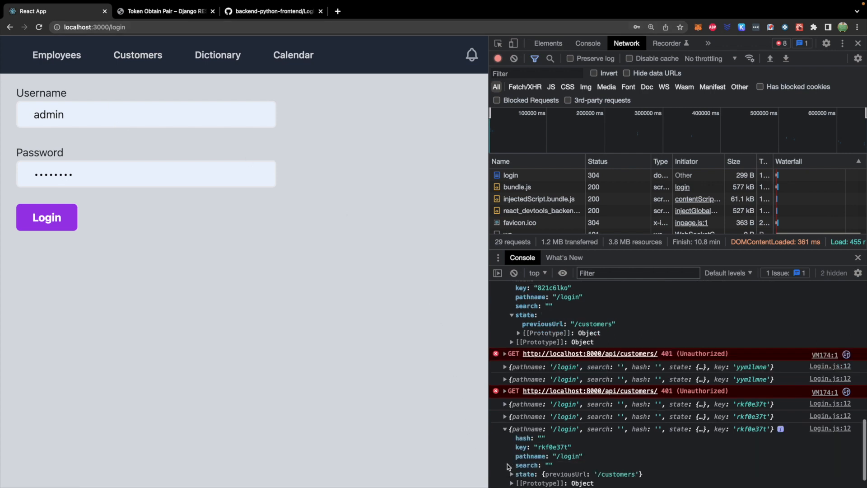
Inspect the logged location object, whose state holds previousUrl '/customers'
scroll("down", 3)
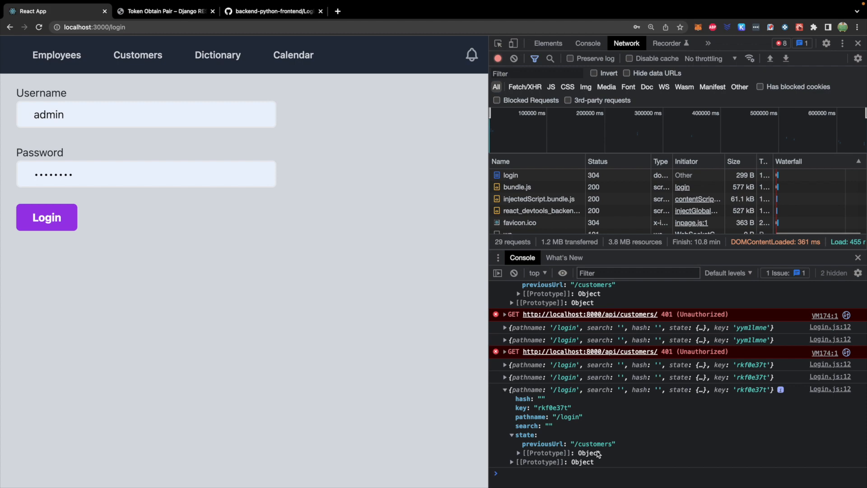
mouse_move(605, 452)
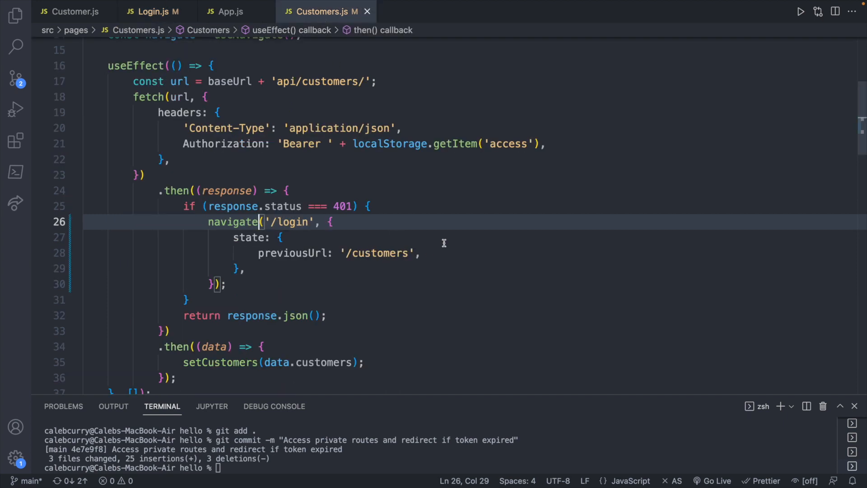
Change the effect's log to console.log(location.state.previousUrl)
left_click(155, 11)
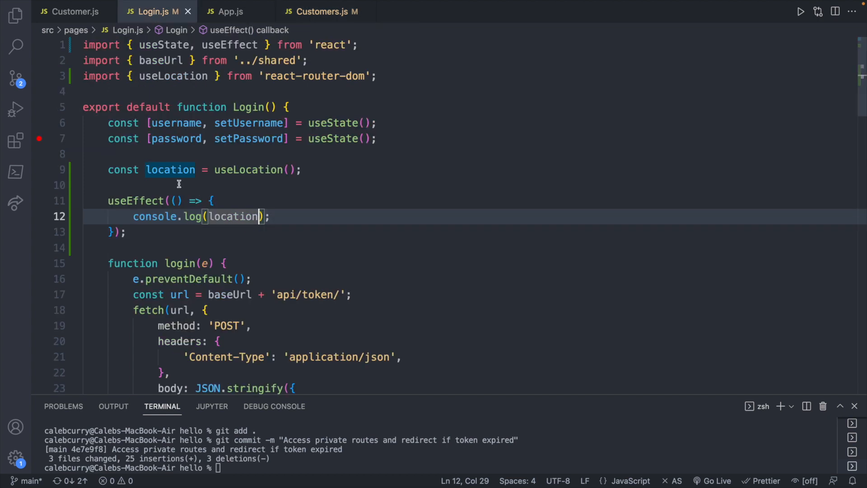
type(".")
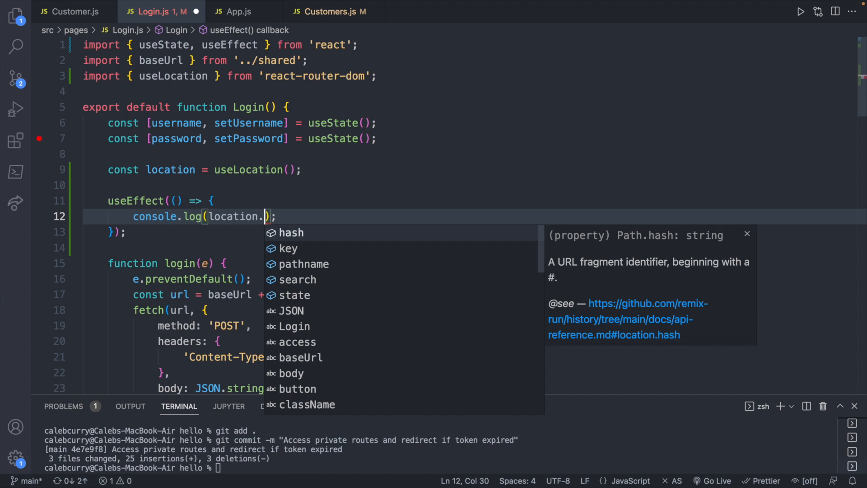
type("state")
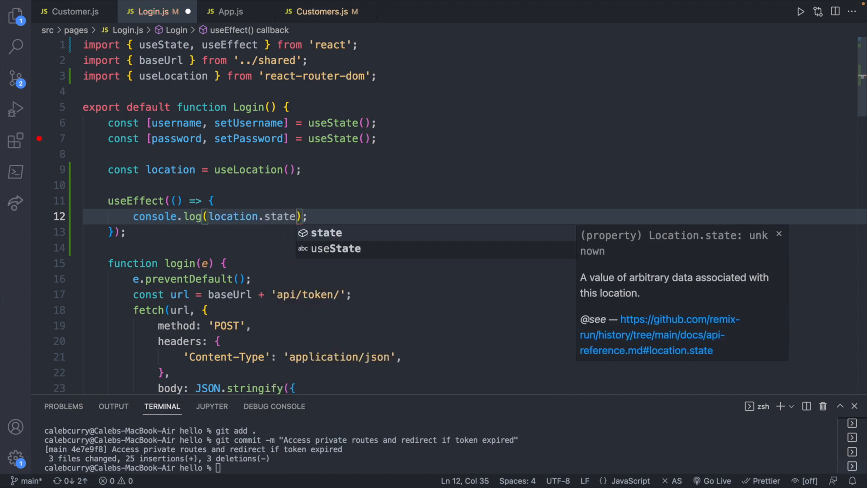
type(".pr")
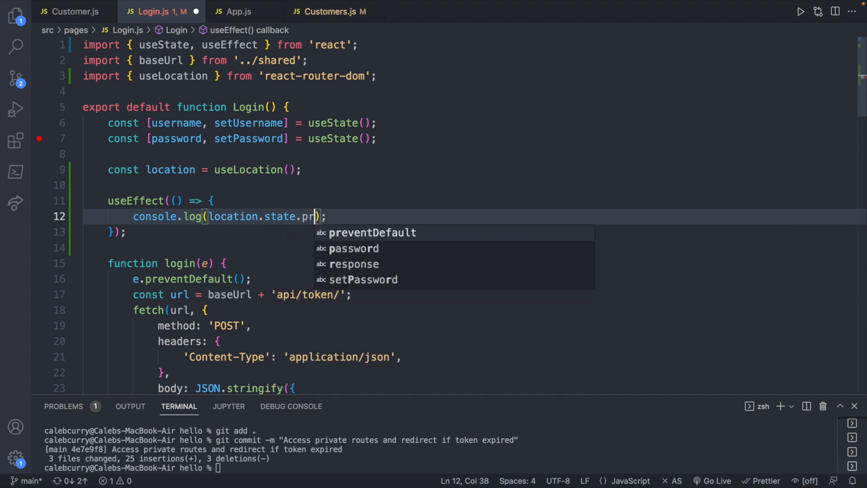
type("eviousUrl")
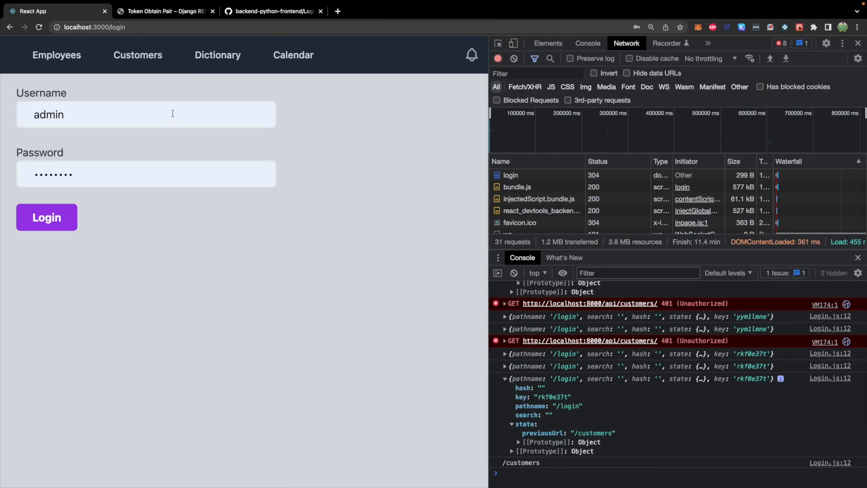
mouse_move(541, 460)
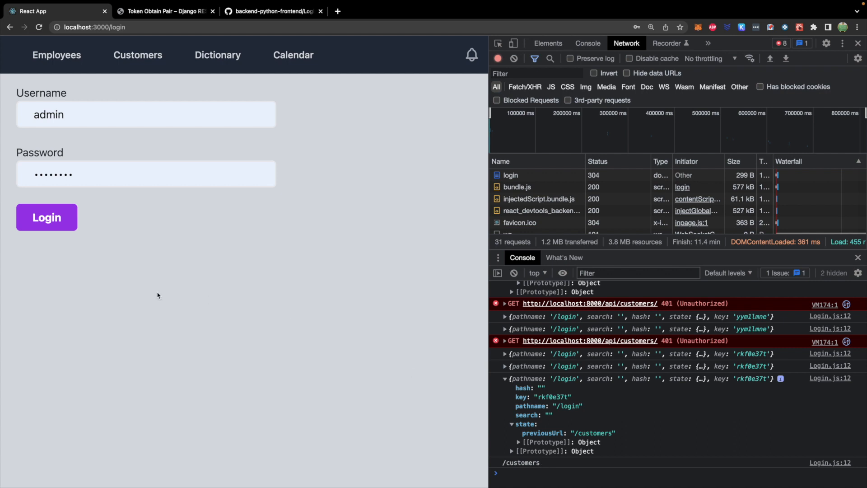
mouse_move(81, 218)
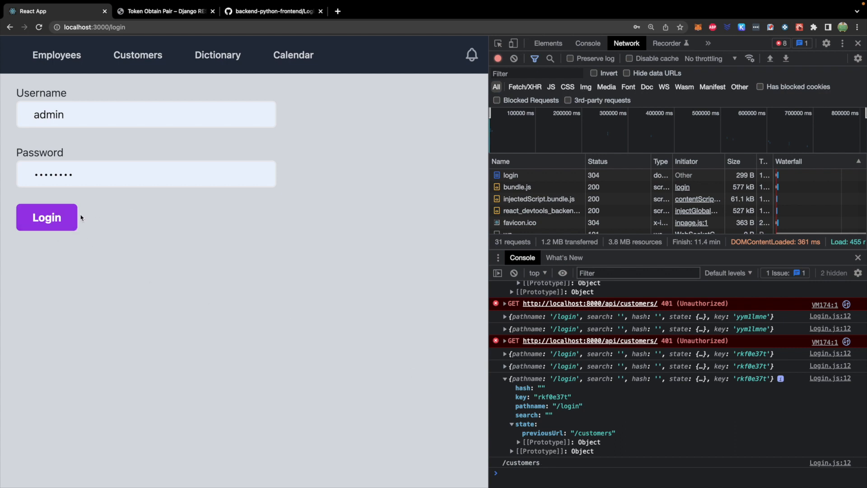
mouse_move(134, 250)
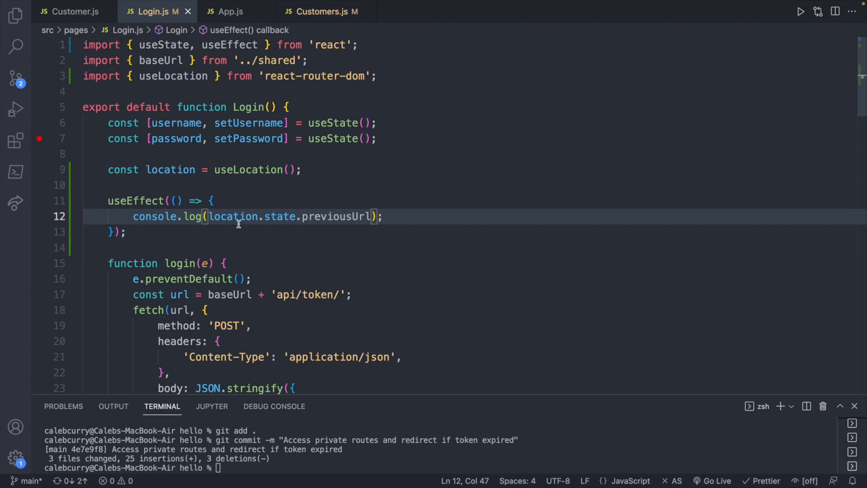
After storing the refresh token, call navigate(location.state.previousUrl)
scroll("down", 3)
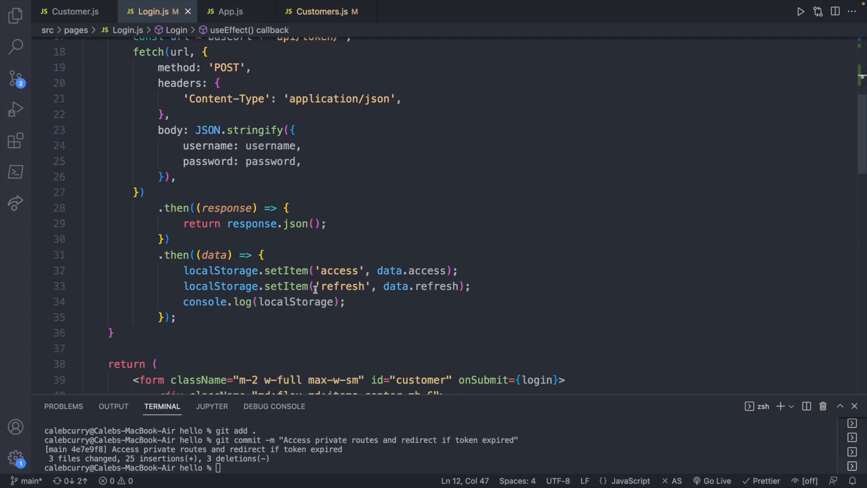
key("Enter")
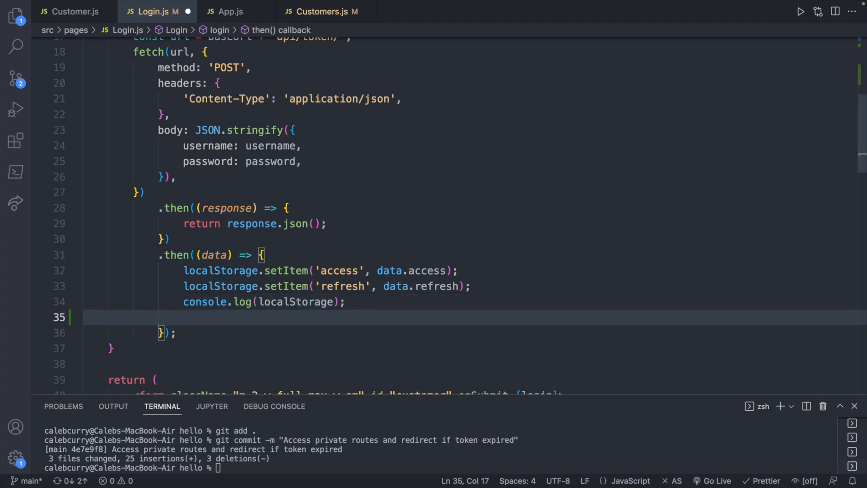
type("n")
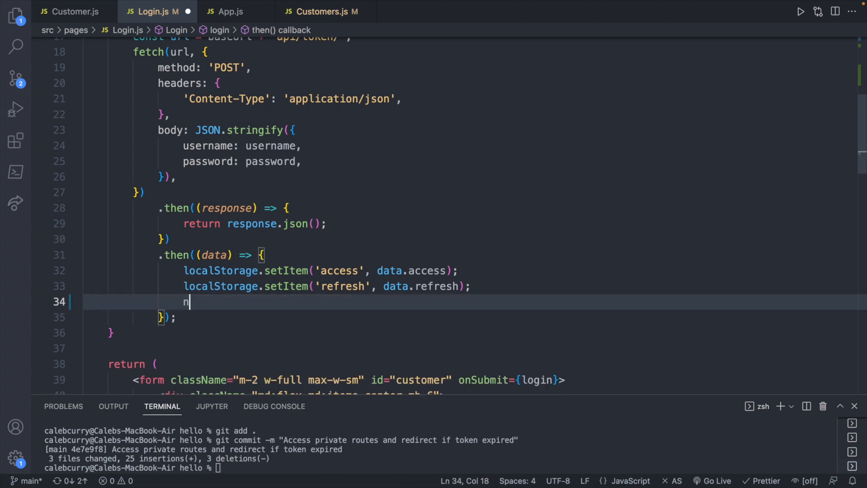
type("avigate()")
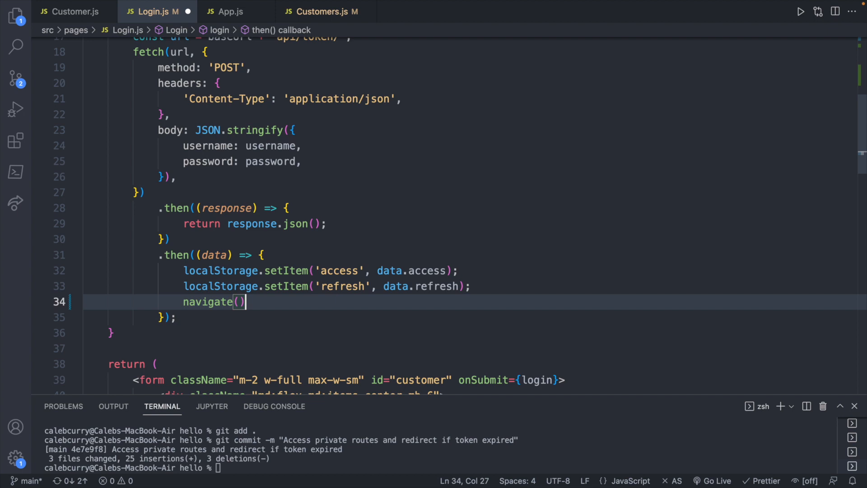
type("location")
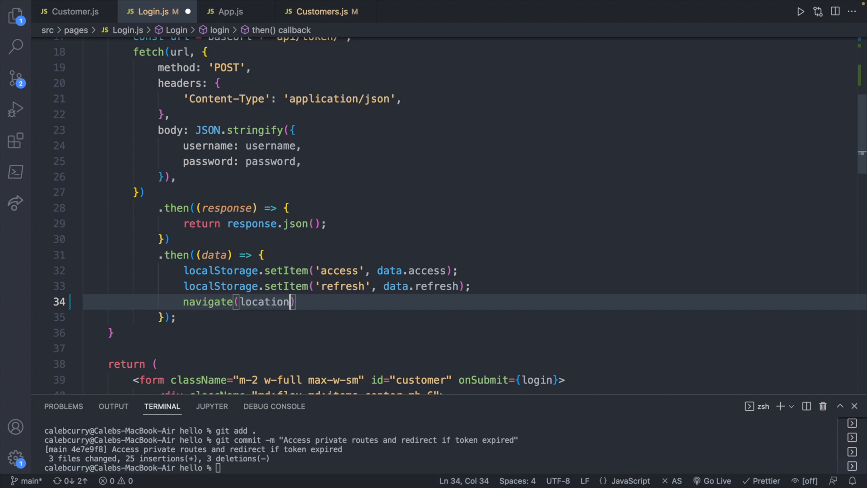
type(".state.")
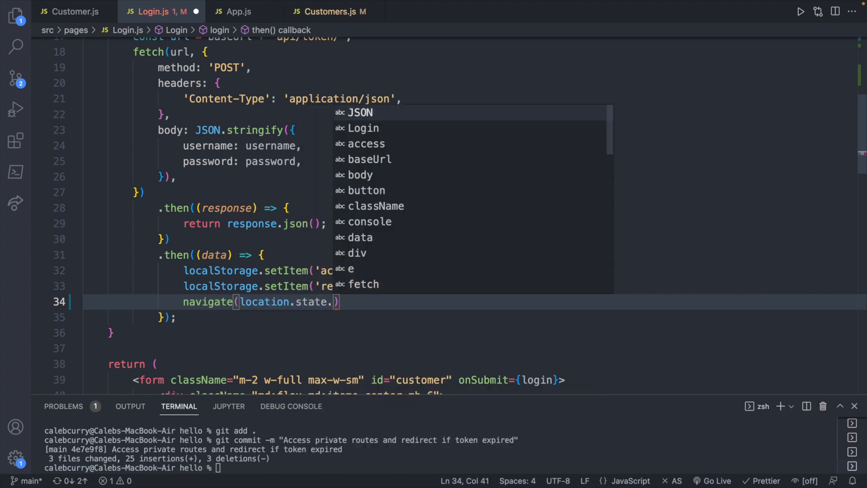
type("previousUrl")
type("const navigate")
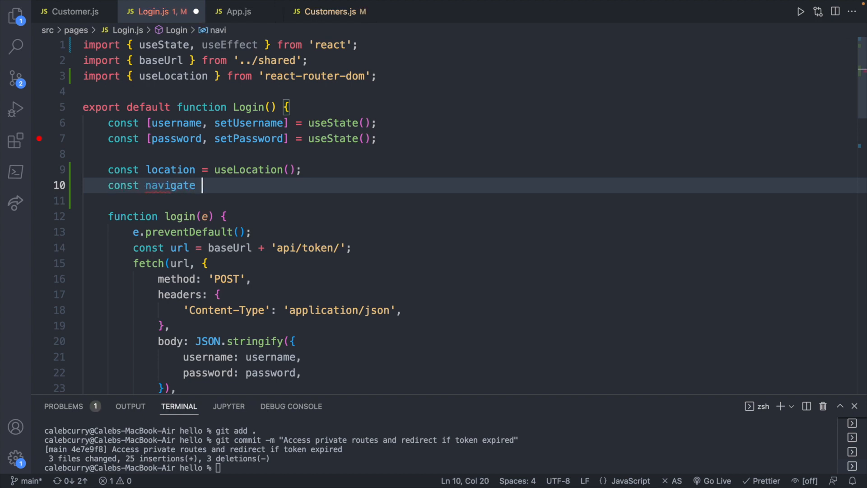
Define const navigate = useNavigate() and add useNavigate to the react-router-dom import
type("= useNa")
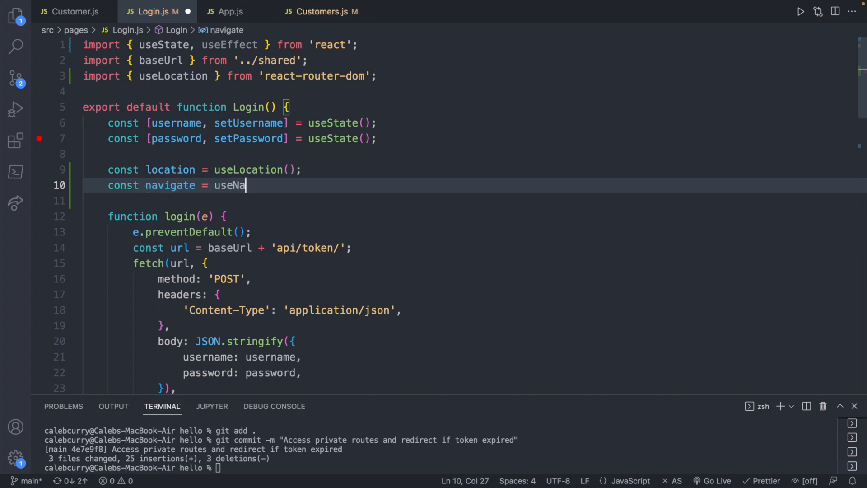
type("vigate();")
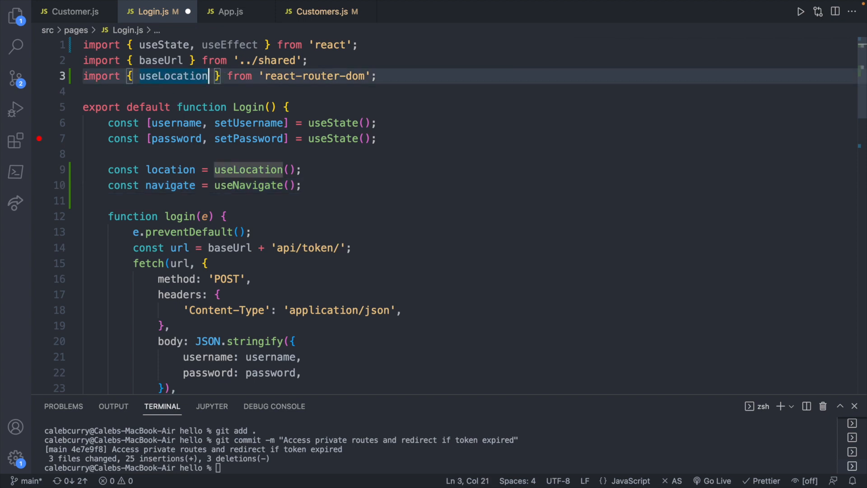
type(", useNavigate")
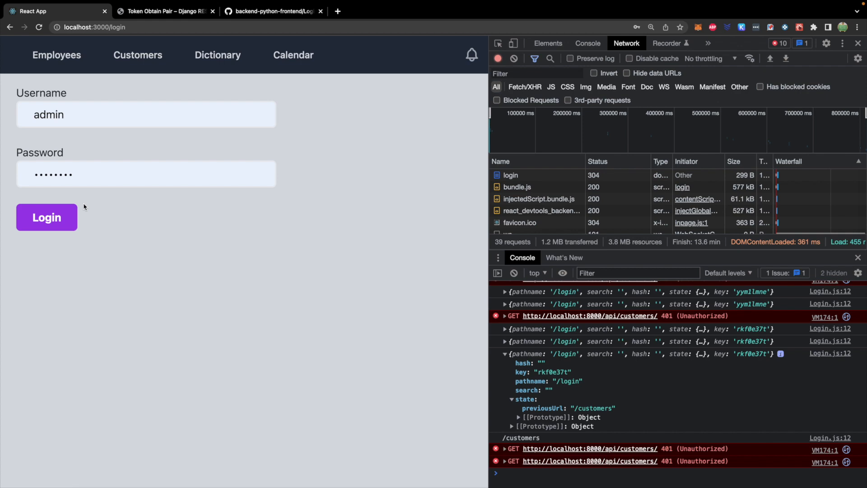
Submit the admin login to test the redirect to previousUrl
left_click(47, 217)
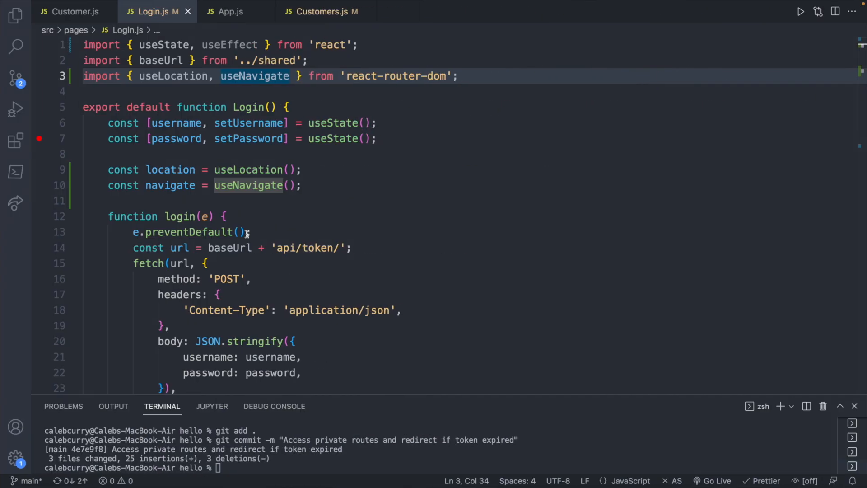
In Customers.js, replace the '/customers' previousUrl with currentUrl
left_click(321, 11)
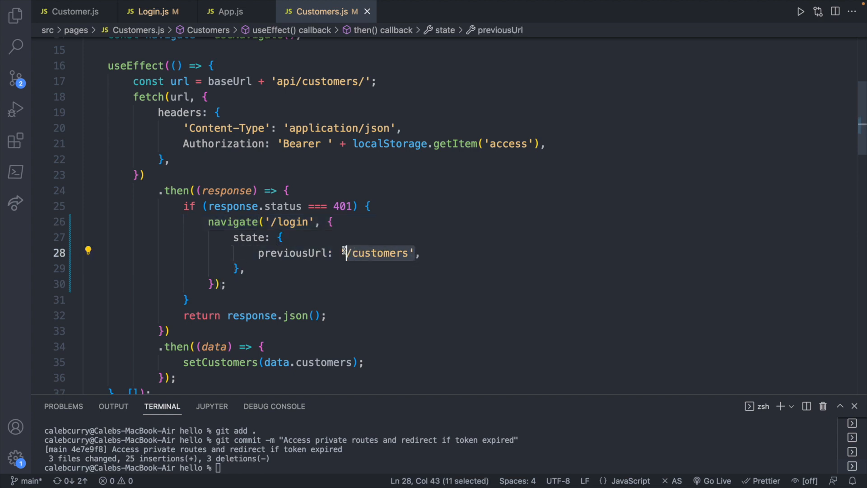
type("cur")
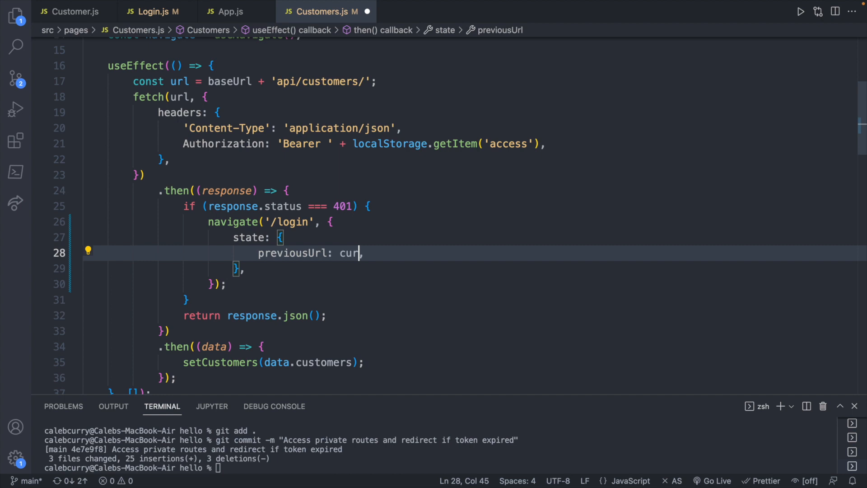
type("rentUrl")
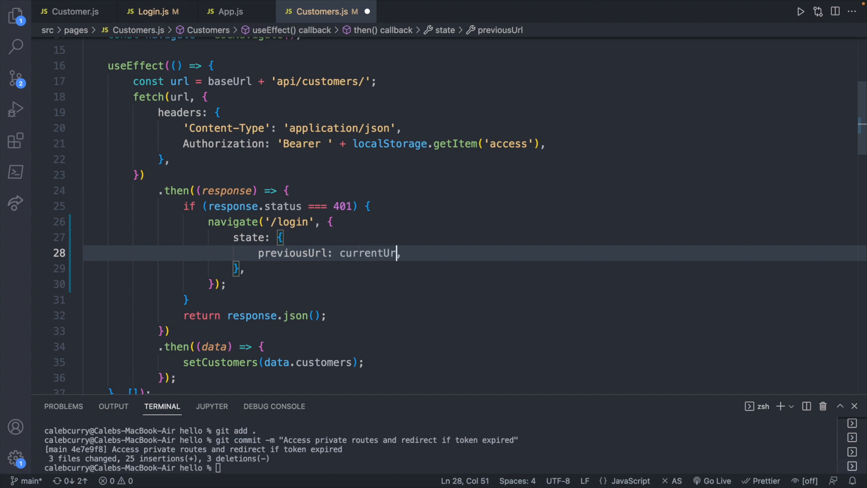
type(",")
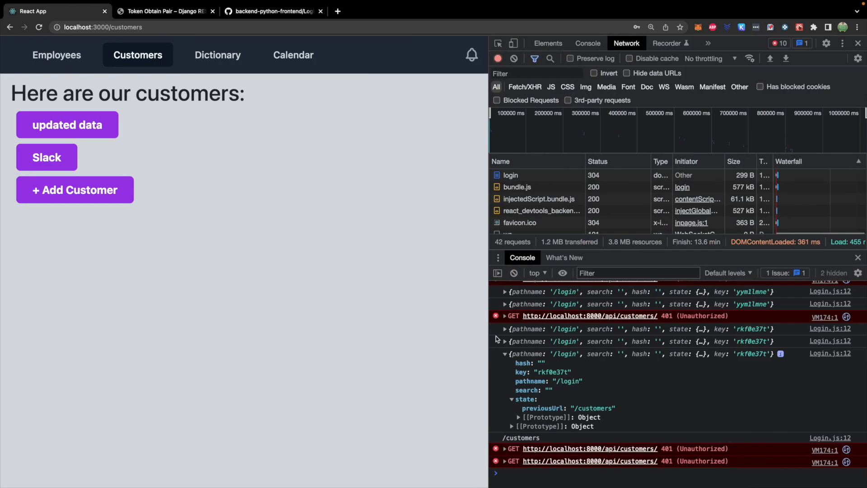
mouse_move(534, 381)
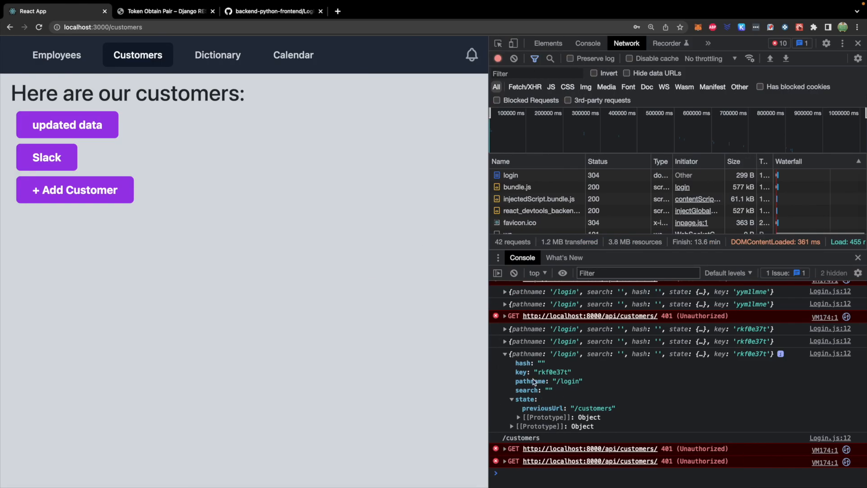
mouse_move(509, 379)
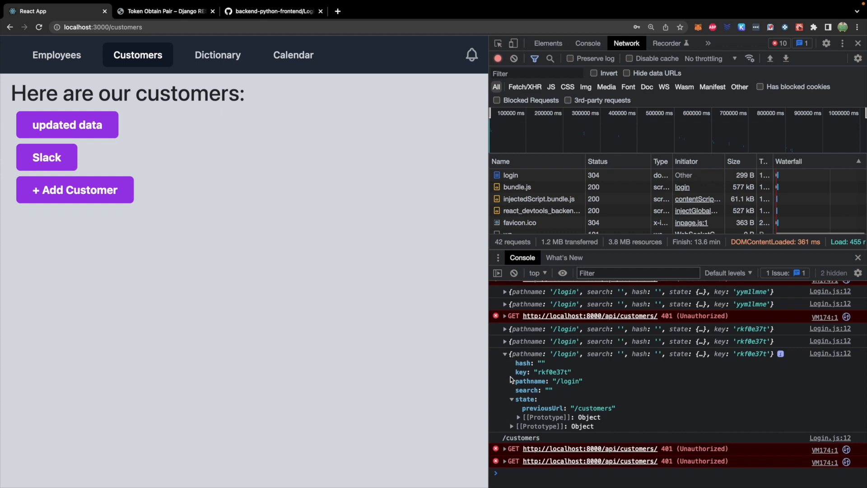
mouse_move(583, 386)
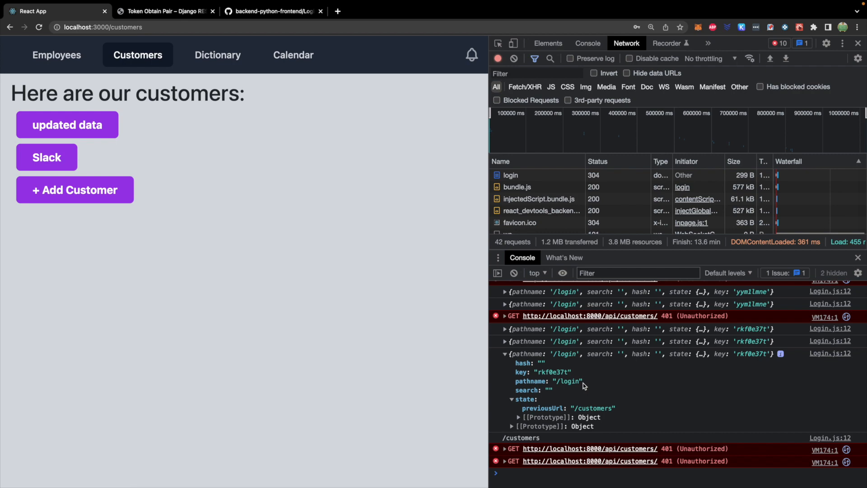
mouse_move(517, 383)
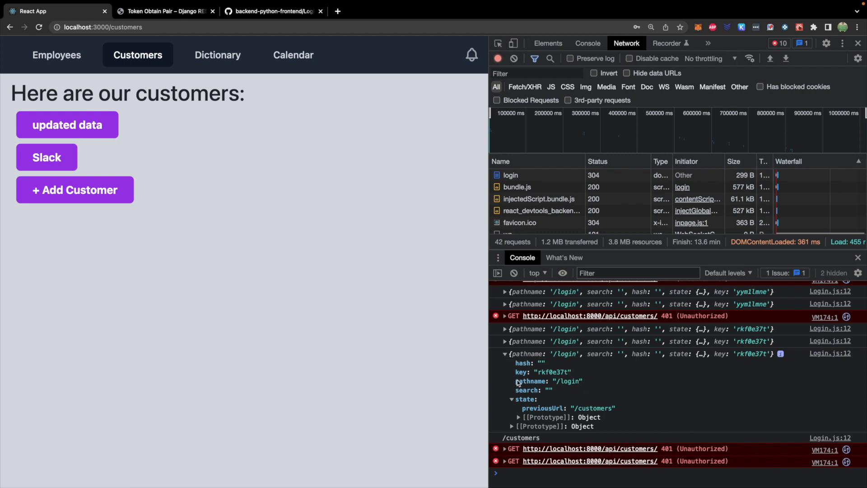
mouse_move(500, 386)
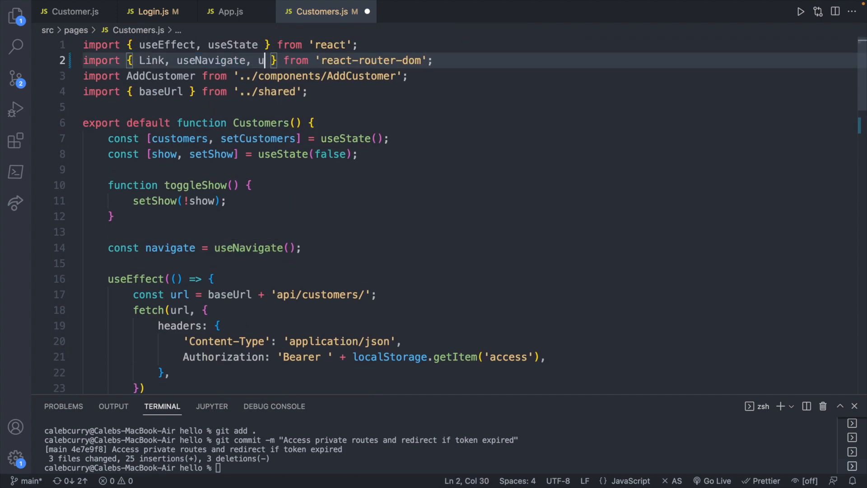
Import useLocation in Customers.js, define location, and pass location.pathname as previousUrl
type("seLocation")
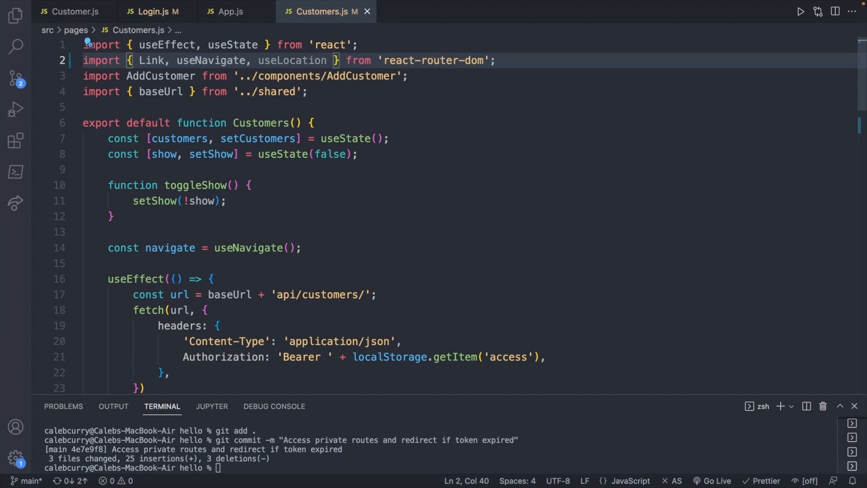
scroll("down", 3)
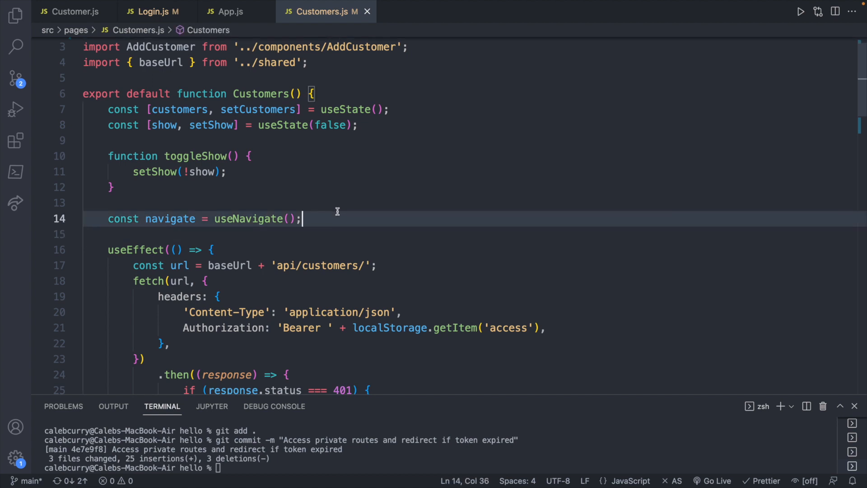
type("const loc")
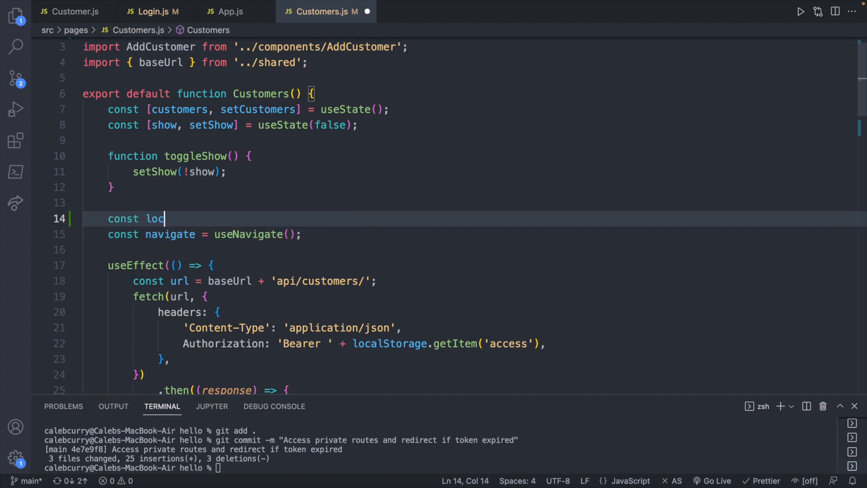
type("ation = useLocation")
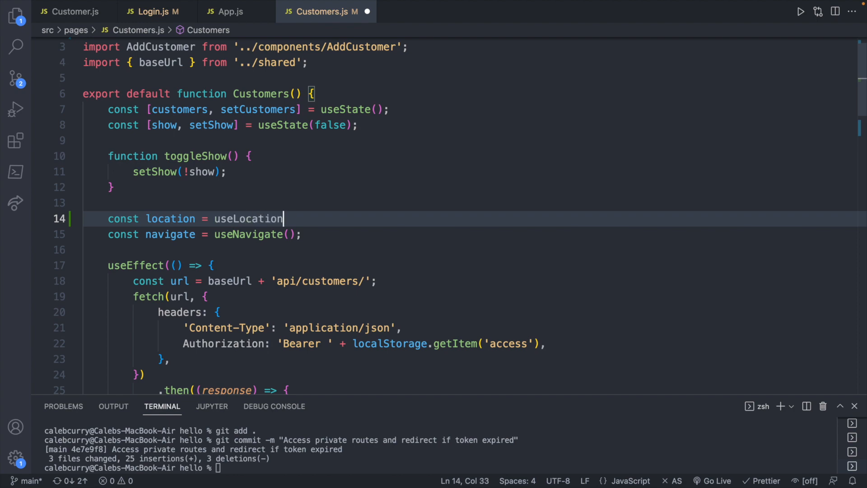
type("();")
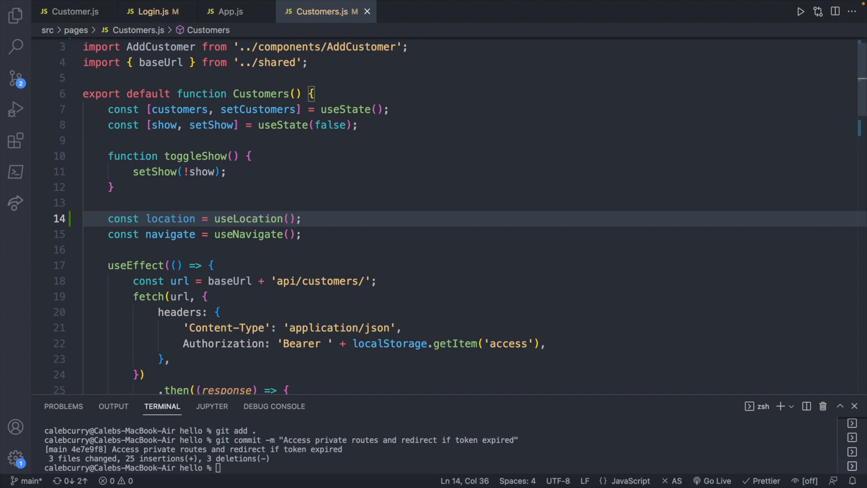
scroll("down", 3)
type("previousUrl: ,")
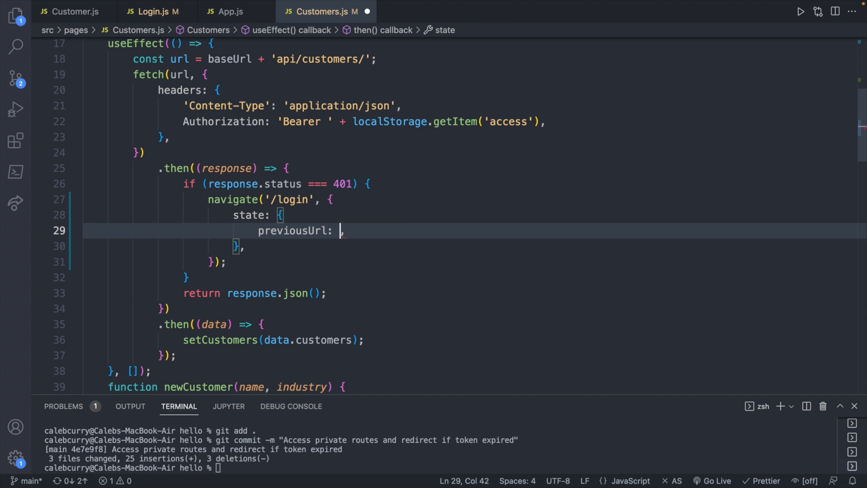
type("location.pathn")
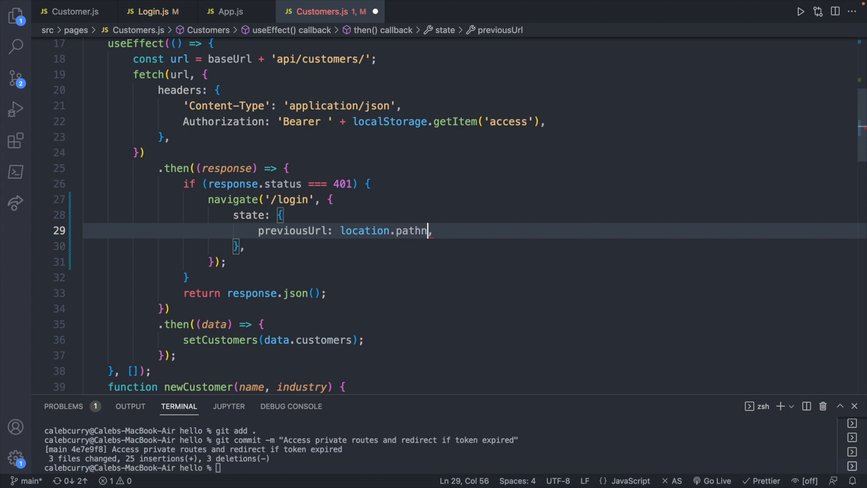
type("ame,")
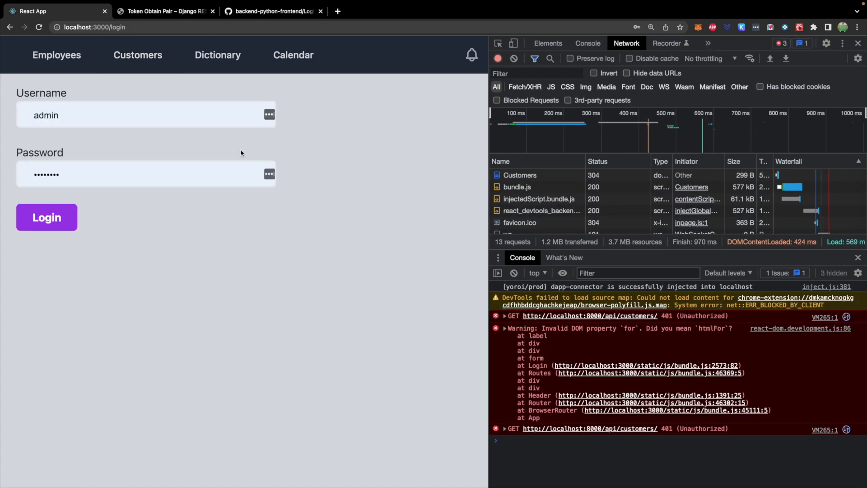
mouse_move(77, 202)
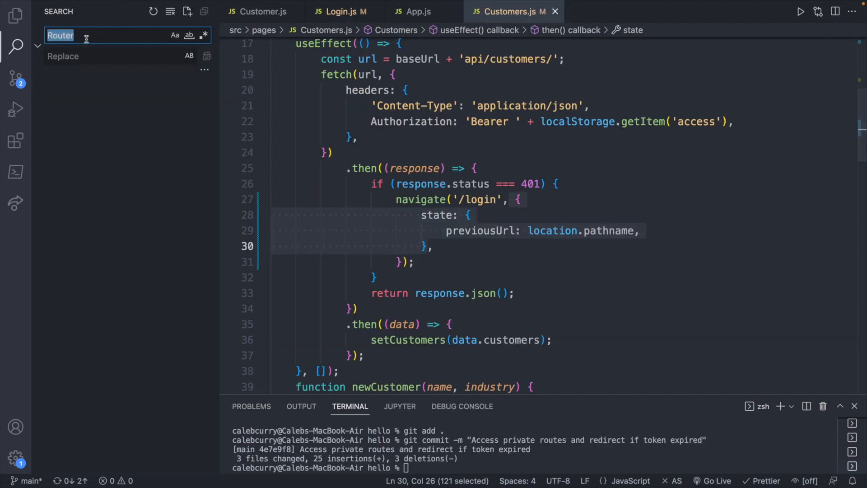
Search the project for navigate and add the previousUrl state to Definition.js's login redirect
type("navigate('/login")
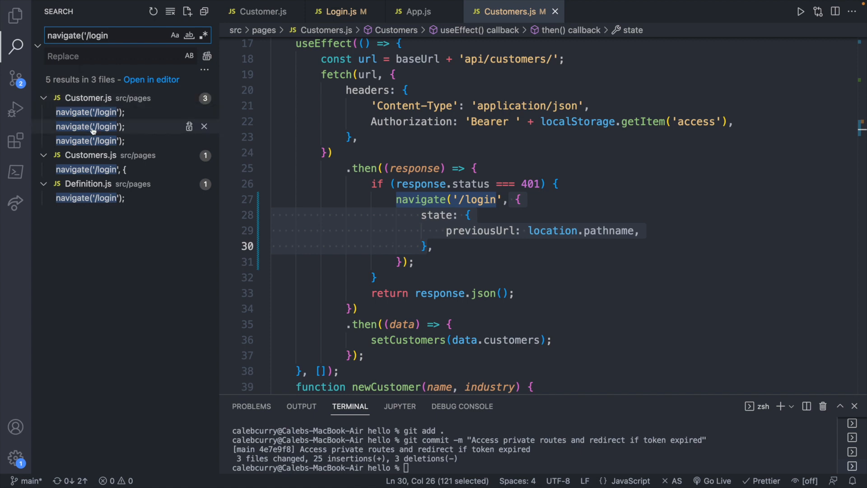
mouse_move(91, 169)
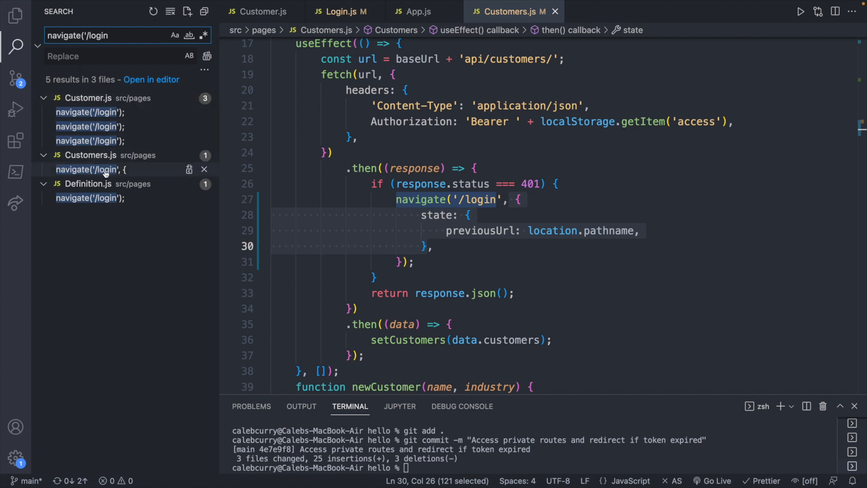
left_click(87, 198)
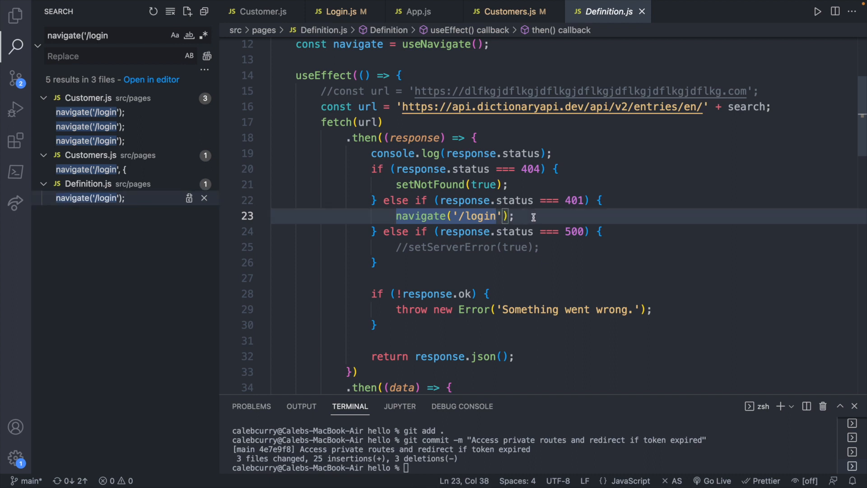
type(", {")
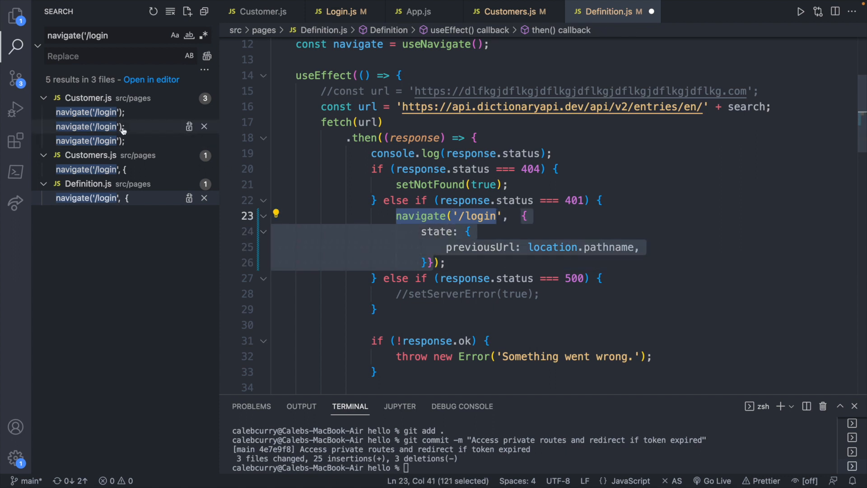
Step through Customer.js's login redirects and place the cursor in the delete request's redirect
left_click(89, 112)
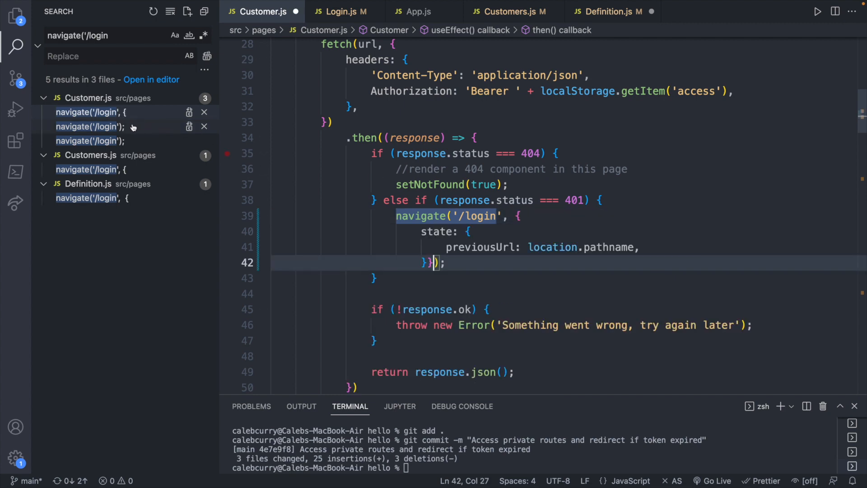
left_click(86, 126)
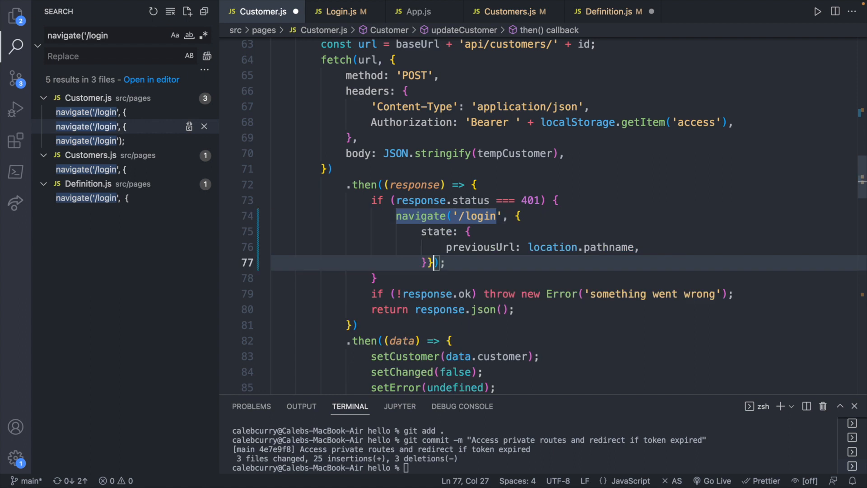
left_click(87, 140)
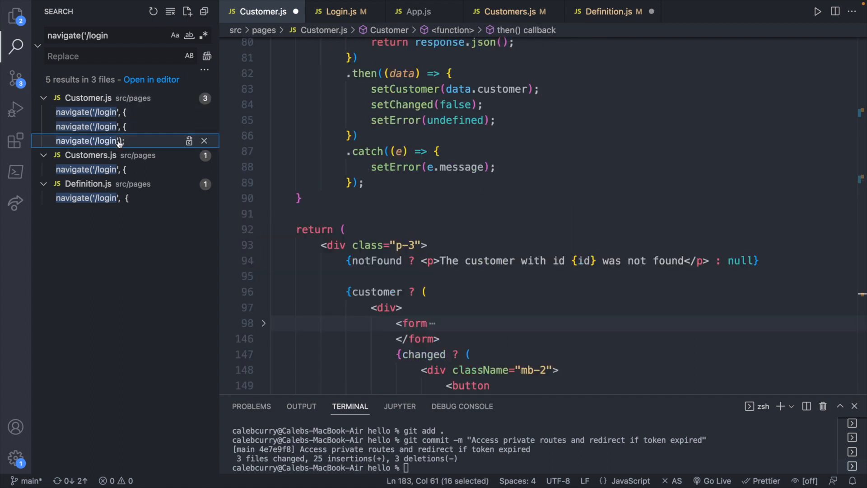
left_click(89, 141)
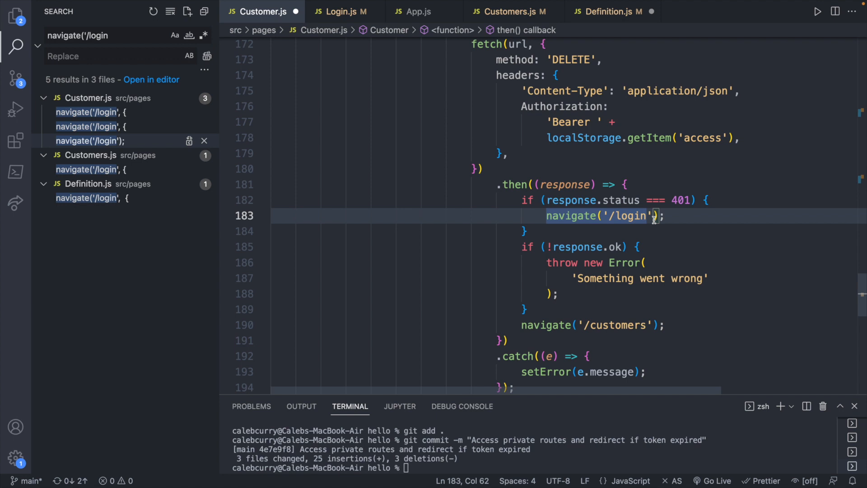
left_click(32, 4)
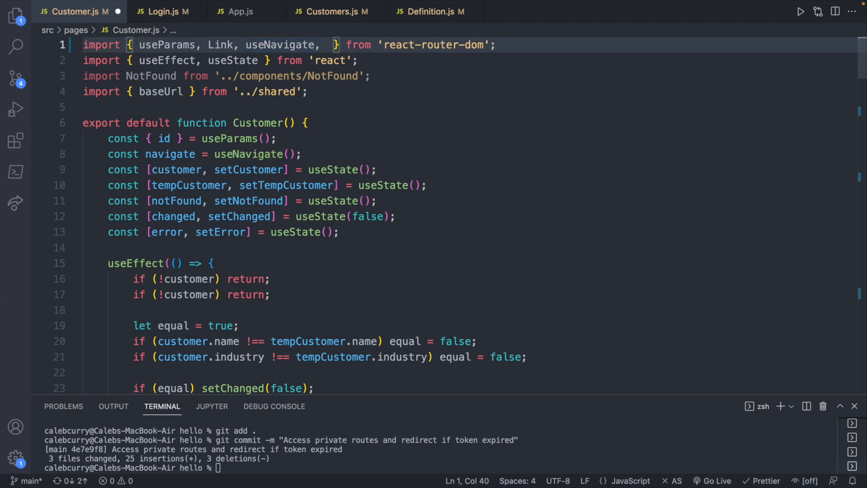
In Customer.js, import useLocation and add const location = useLocation()
type("useLocation")
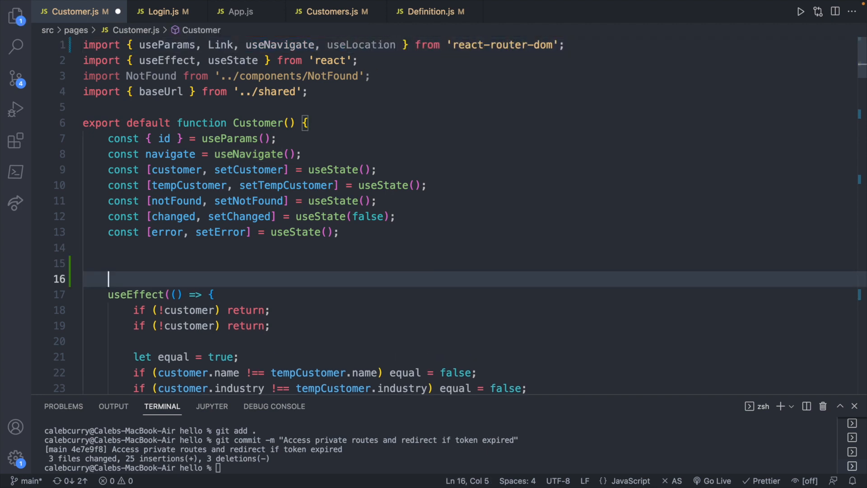
type("const lo")
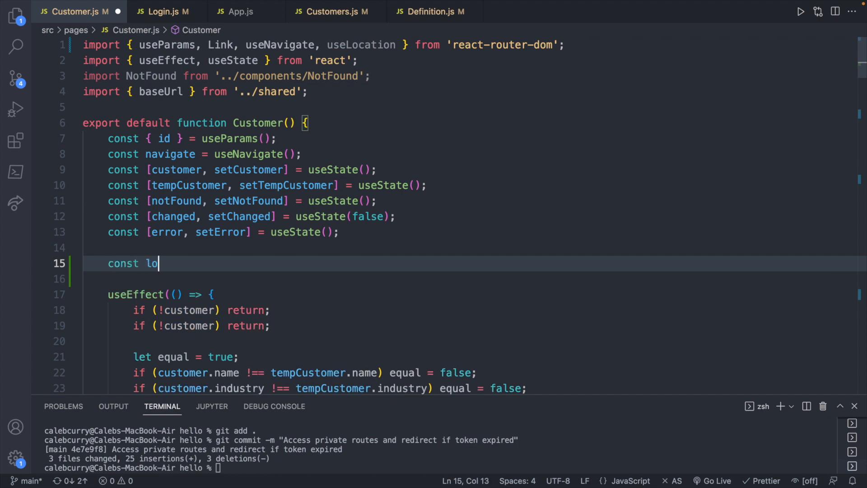
type("cation = useLocation();")
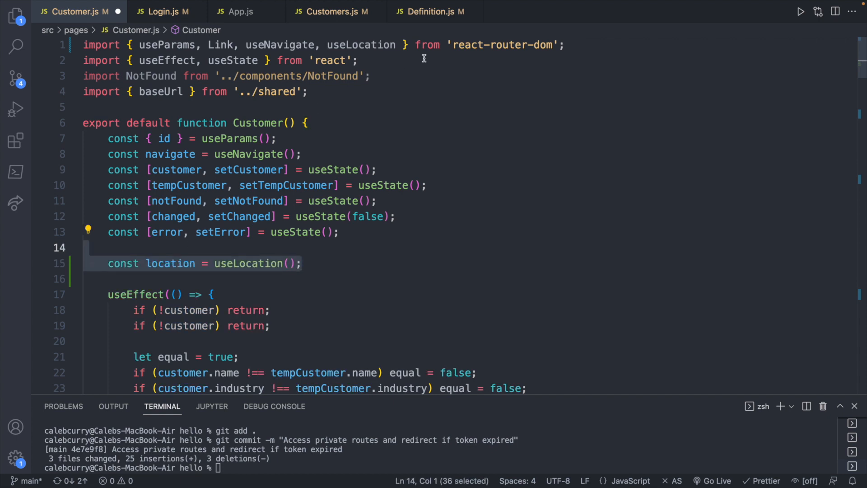
In Definition.js, add const location = useLocation() and add useLocation to the react-router-dom import
left_click(431, 11)
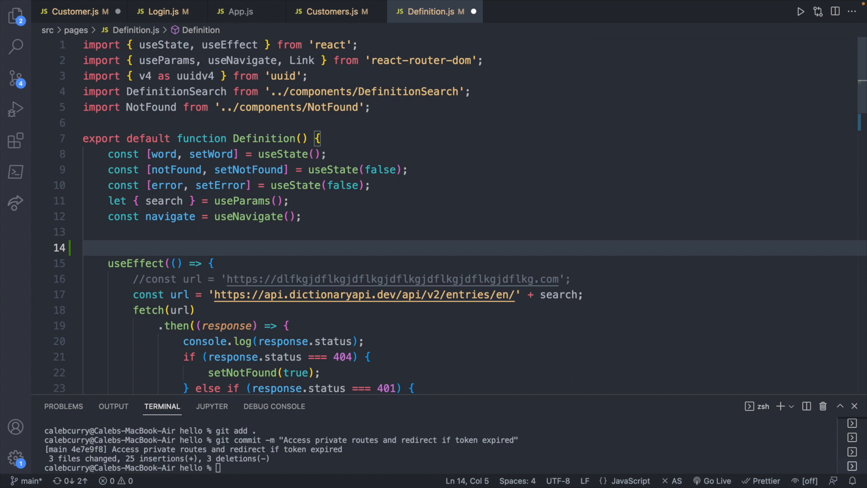
type("const location = useLocation();")
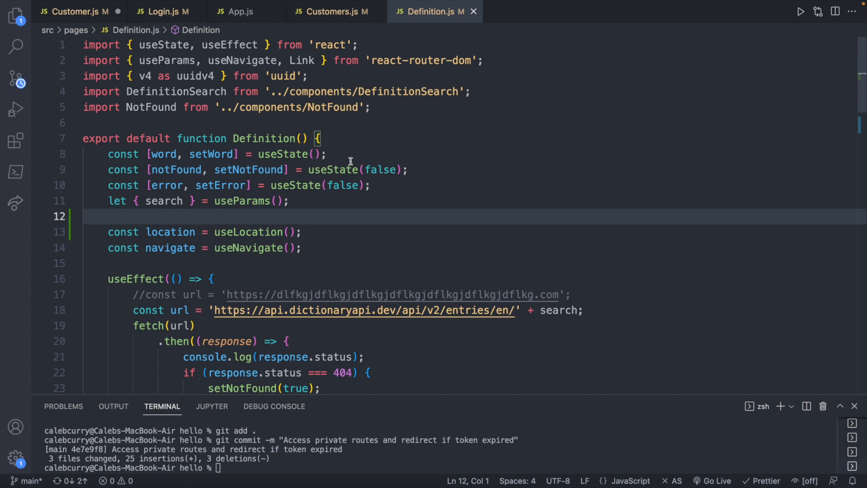
left_click(260, 60)
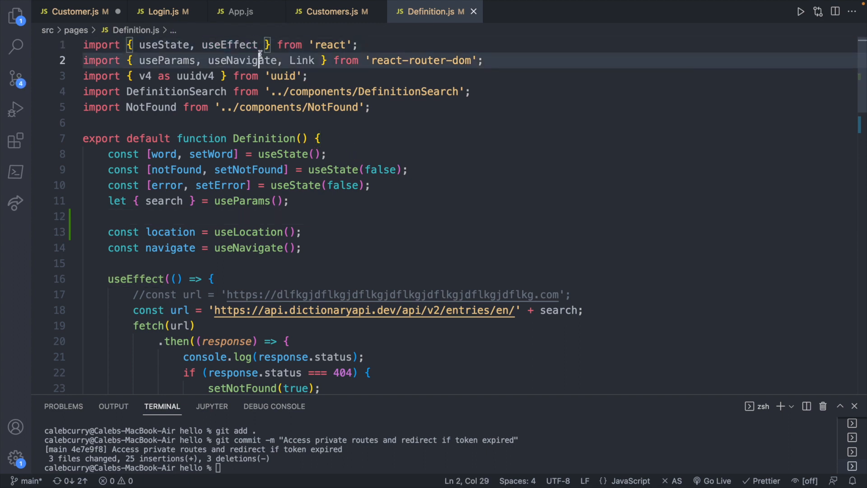
type(", useLocation")
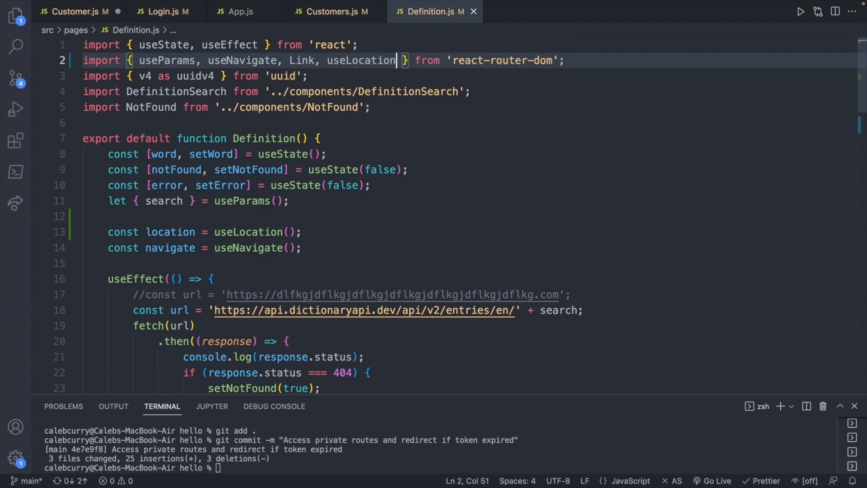
left_click(53, 5)
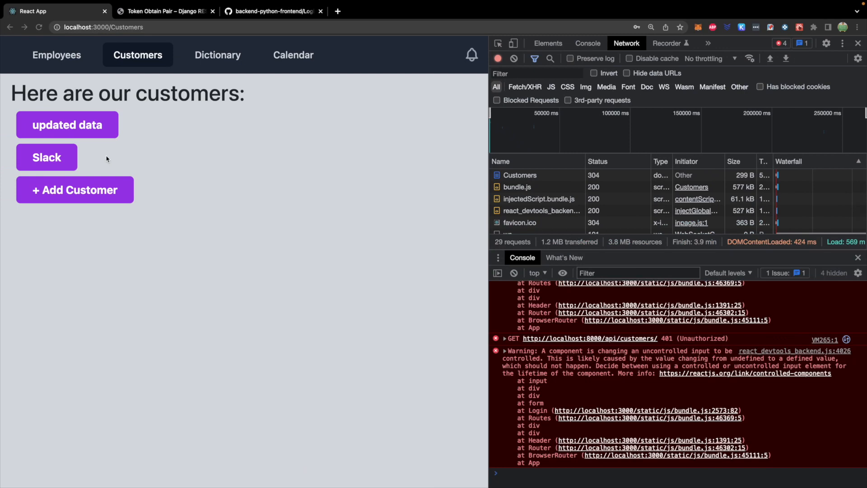
mouse_move(446, 423)
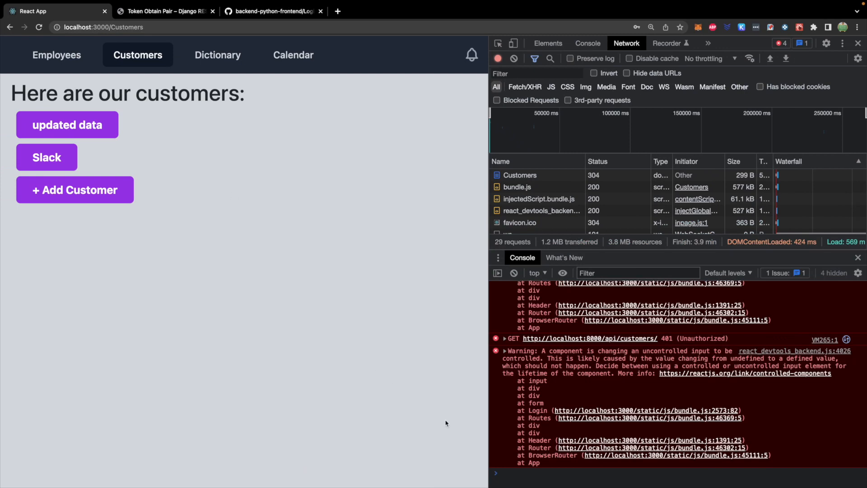
Set localStorage.access to 5, log in as admin, view customer 12's details, then return to the editor
type("localStorage.access = 5")
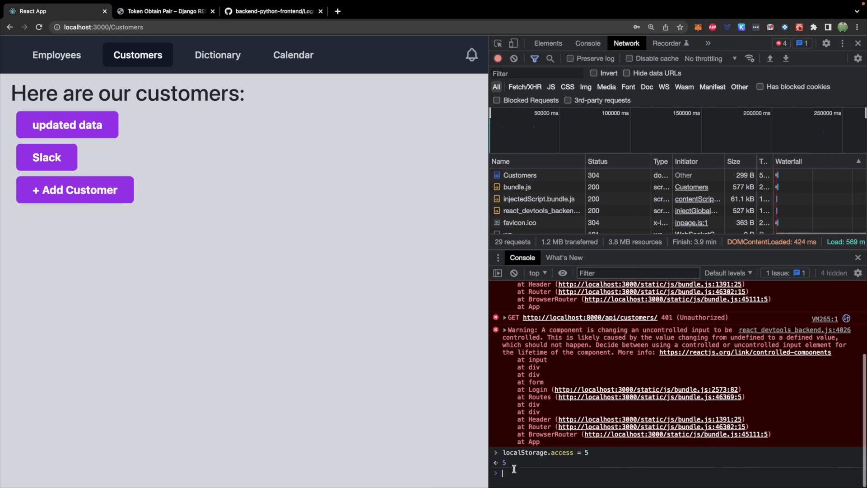
mouse_move(531, 462)
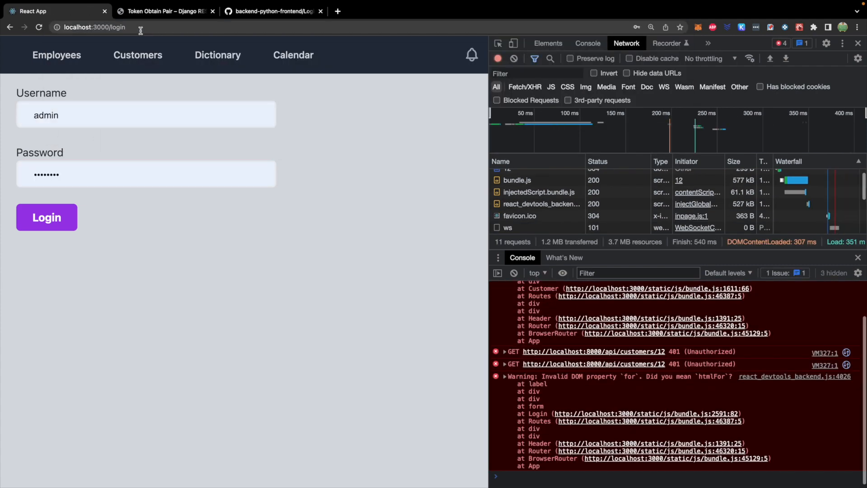
left_click(47, 216)
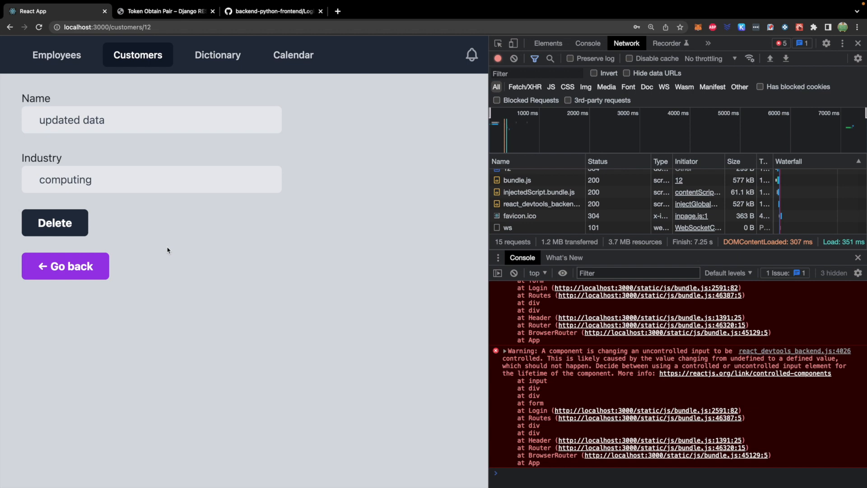
mouse_move(150, 73)
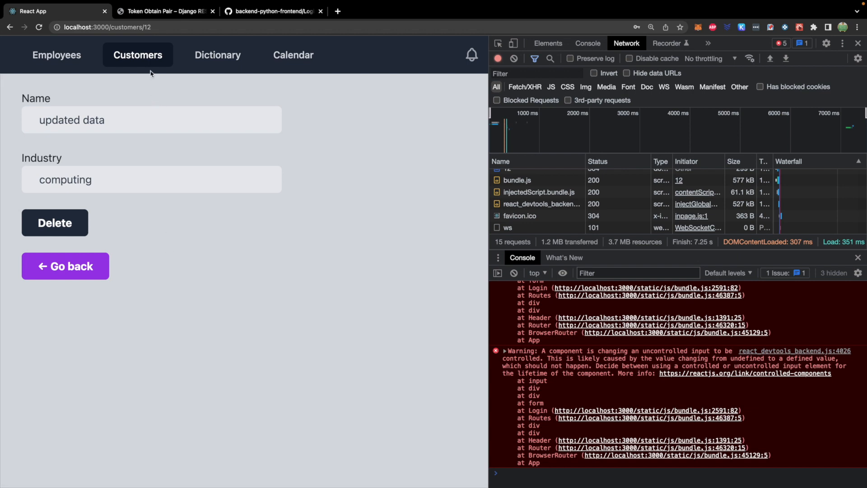
left_click(65, 265)
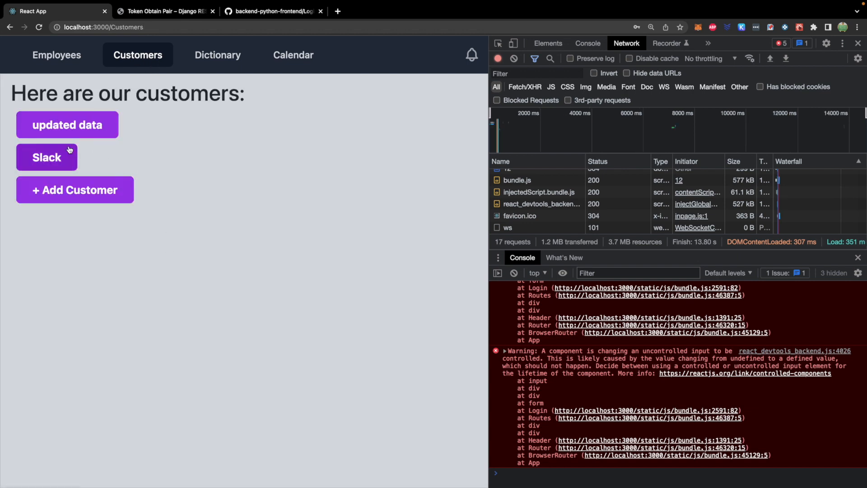
mouse_move(68, 135)
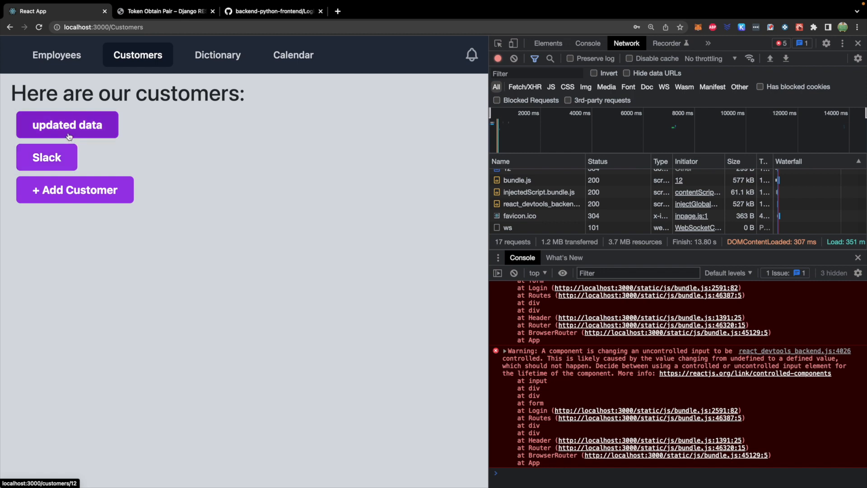
mouse_move(115, 129)
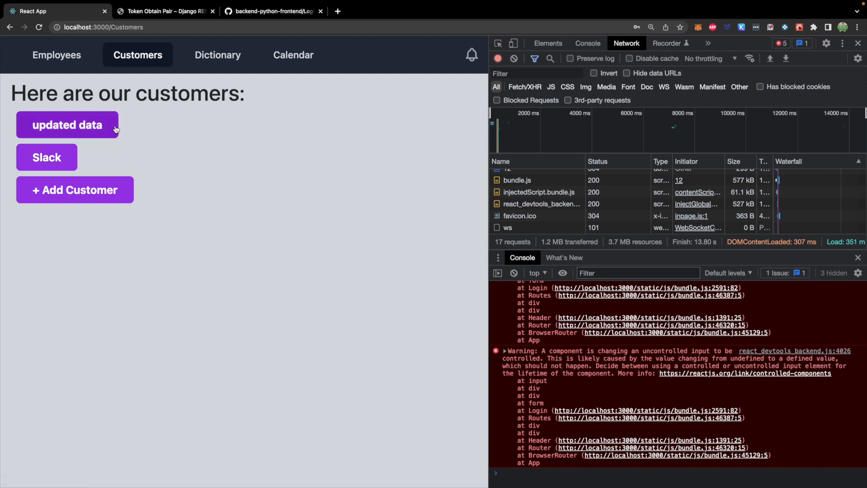
left_click(68, 124)
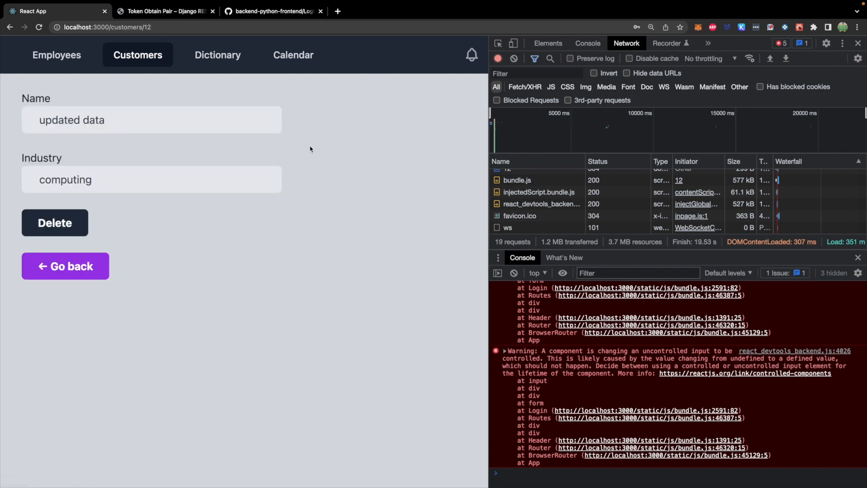
left_click(217, 54)
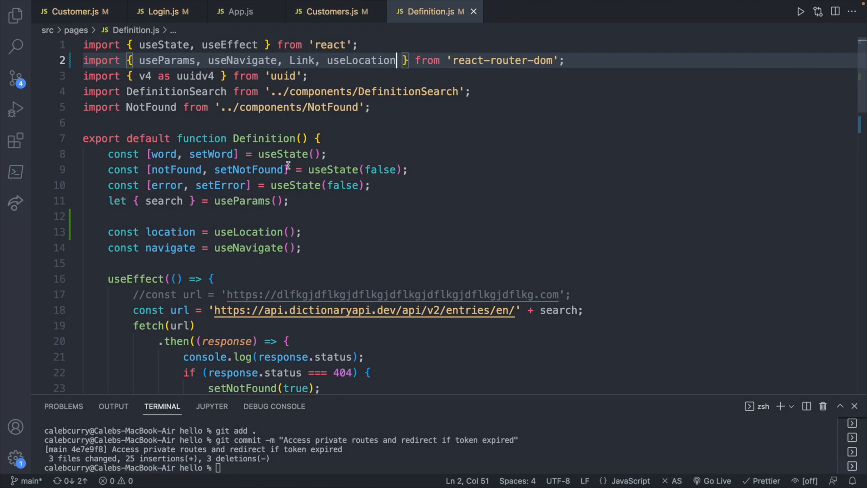
scroll("down", 3)
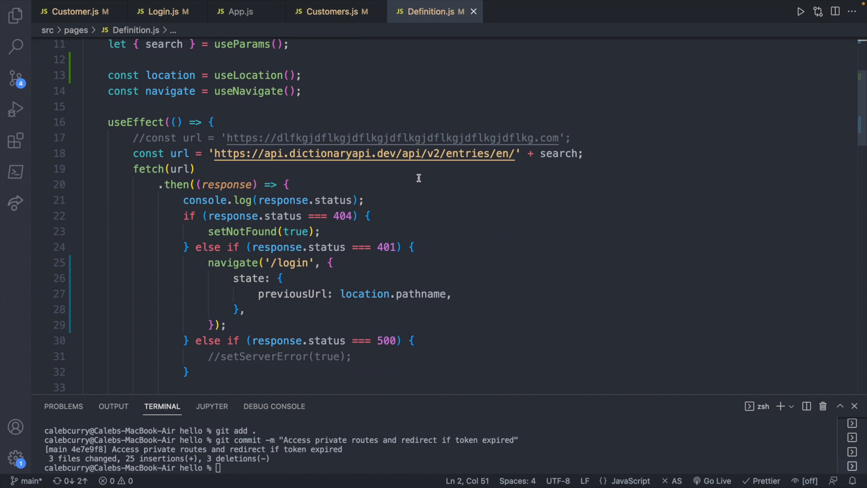
scroll("down", 3)
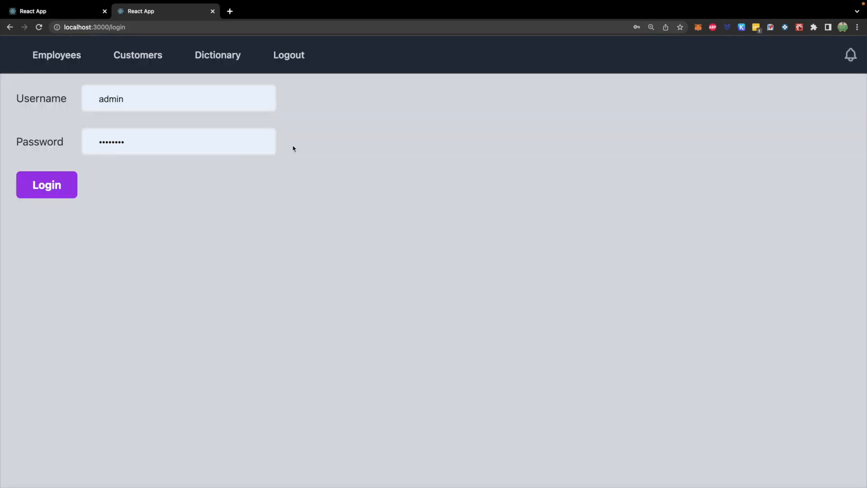
Open DevTools and submit the admin login to trigger the null previousUrl TypeError
key("F12")
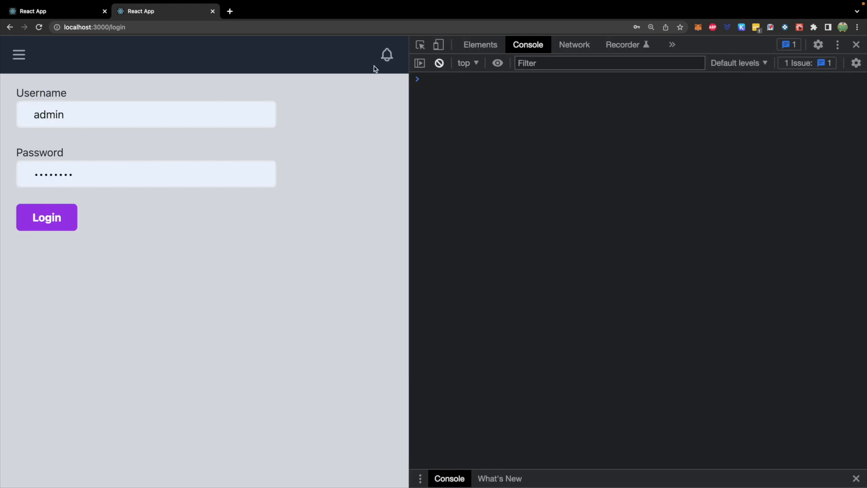
left_click(47, 217)
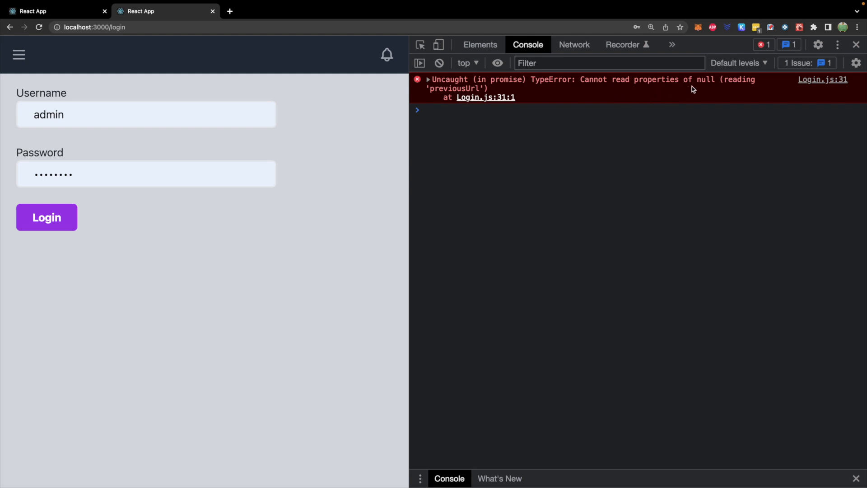
mouse_move(740, 86)
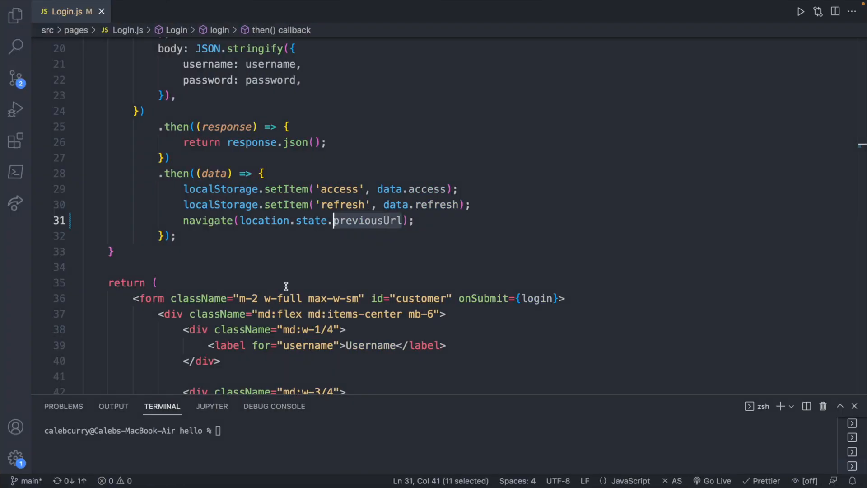
Add console.log lines for location, location.state and location.state.previousUrl above navigate()
double_click(310, 220)
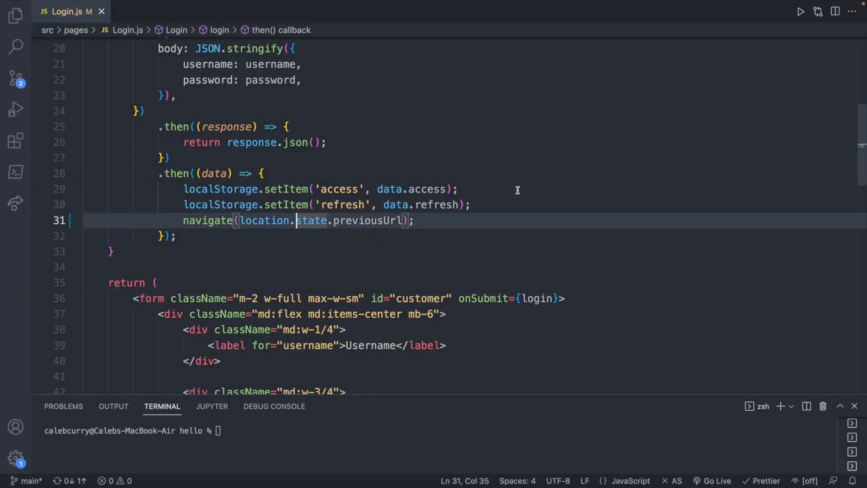
type("consolke")
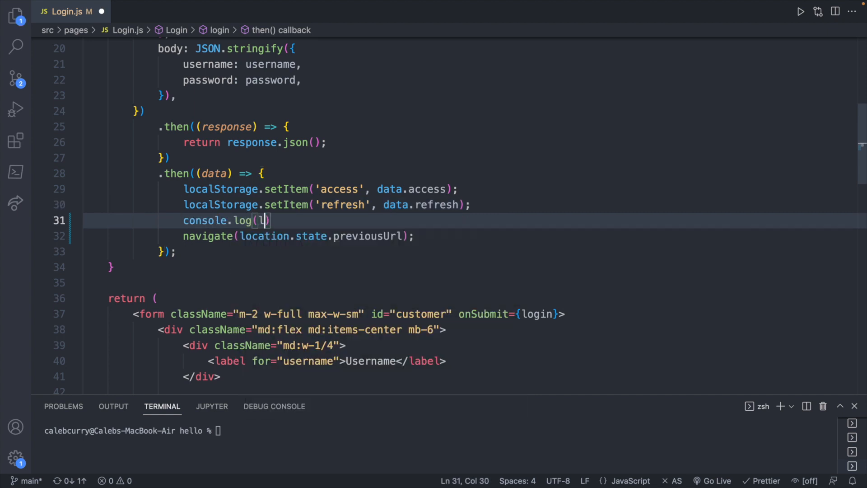
type("ocation")
type("cons")
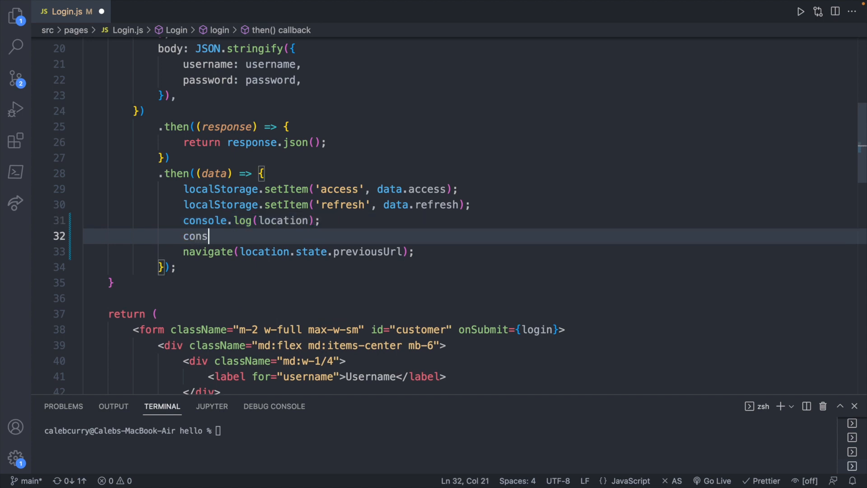
type("ole.log(location.state);")
type("console.log(l")
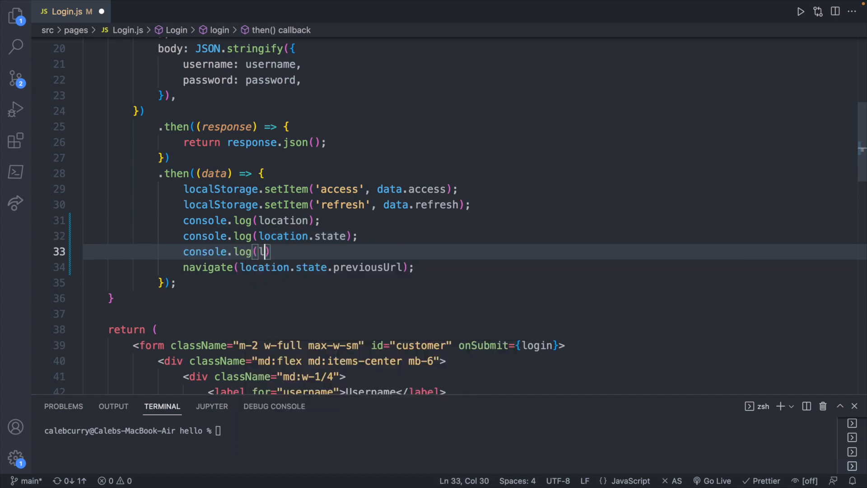
type("ocation.state.p")
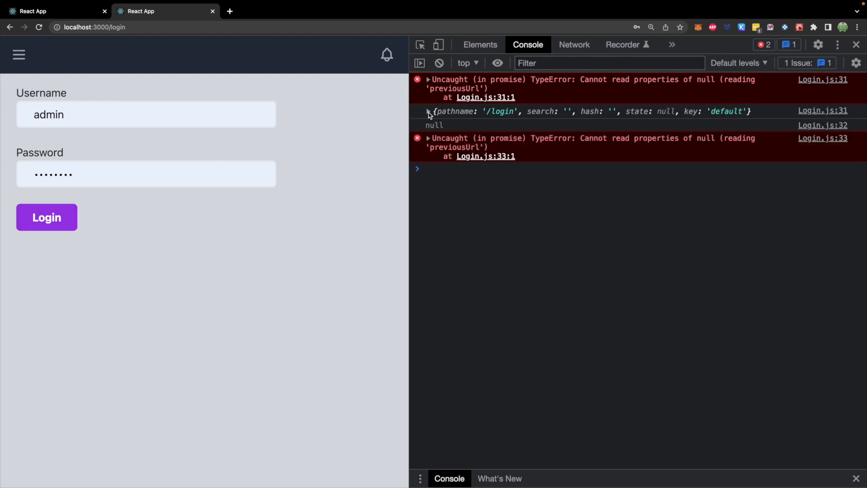
Expand the logged location object to see state null, pathname '/login' and key 'default'
left_click(428, 111)
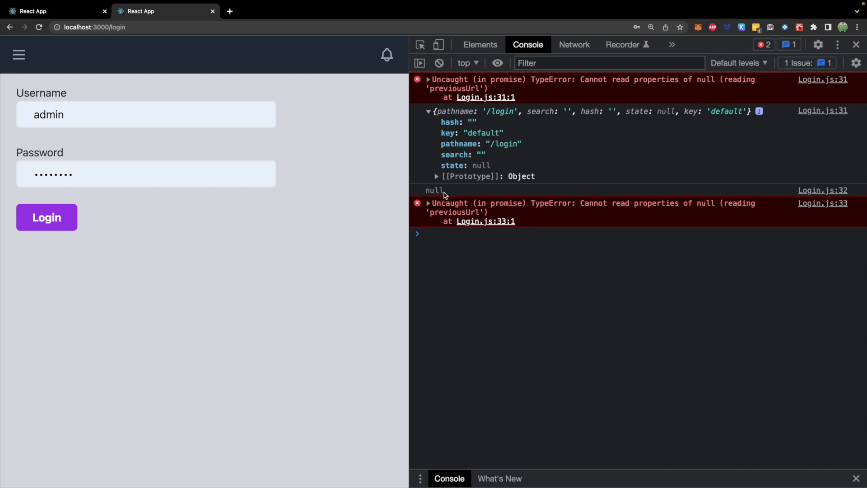
mouse_move(506, 227)
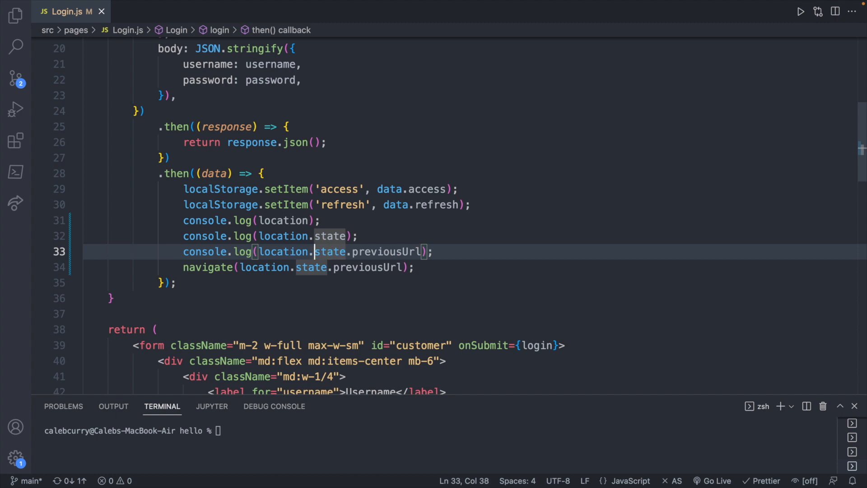
Insert ?. operators so the third log reads location?.state?.previousUrl
type("?.")
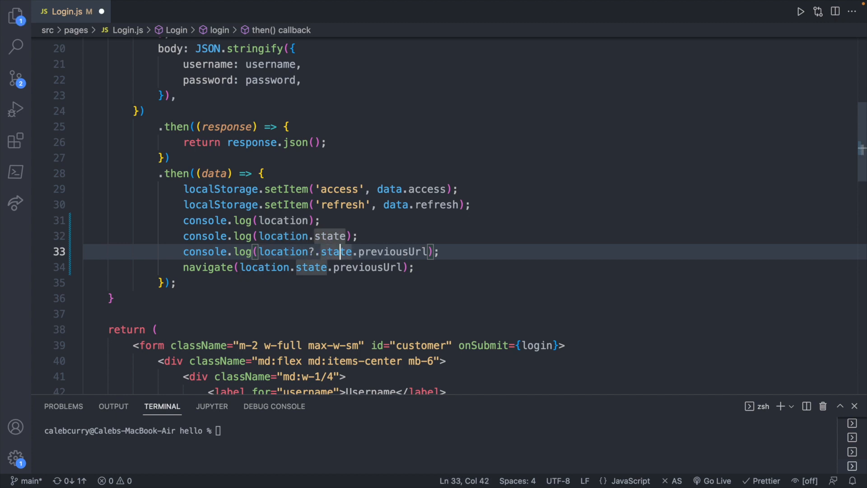
type("?.")
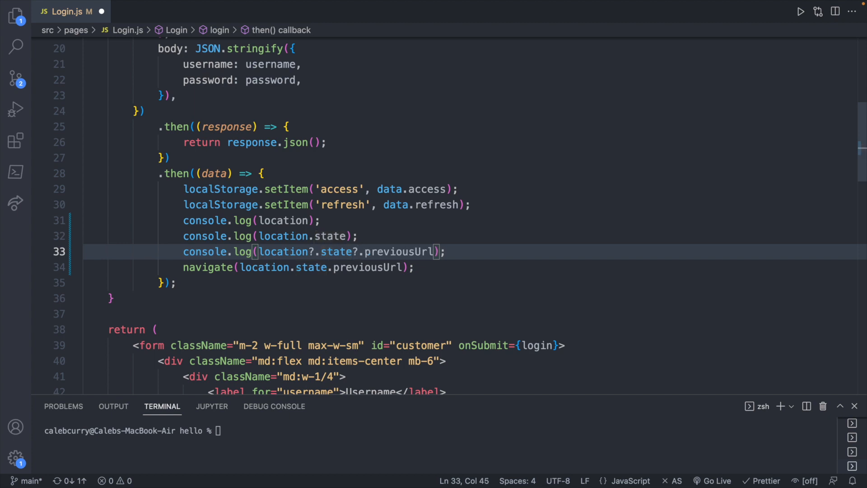
double_click(387, 251)
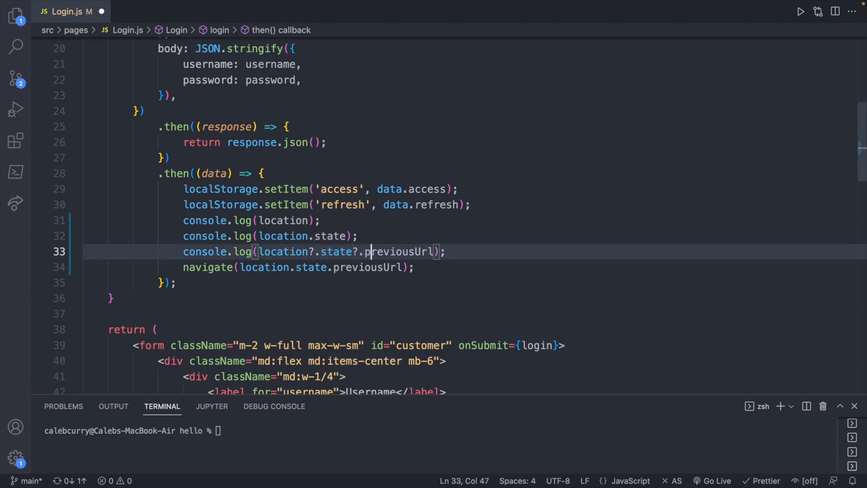
double_click(398, 252)
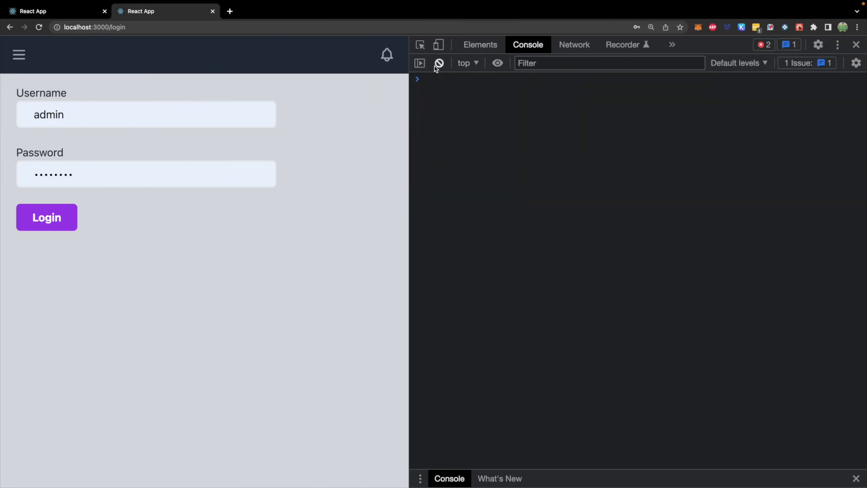
Retest login to see previousUrl log undefined, then add ?. to the navigate argument
left_click(47, 217)
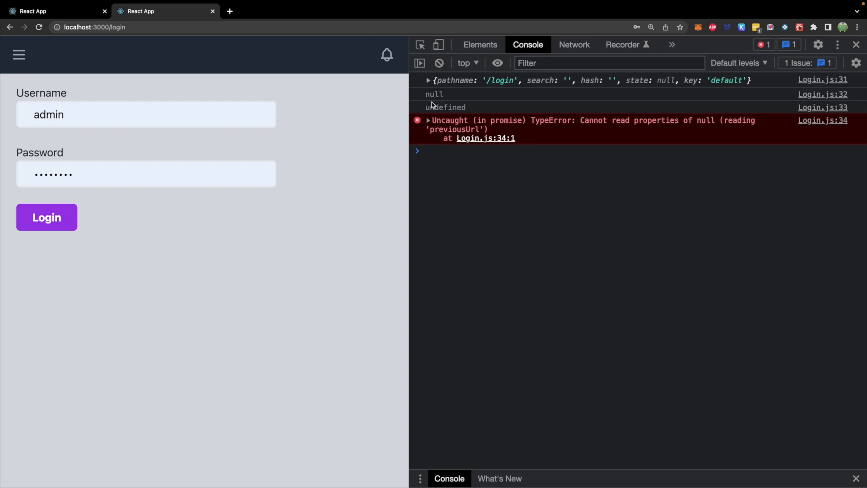
mouse_move(643, 135)
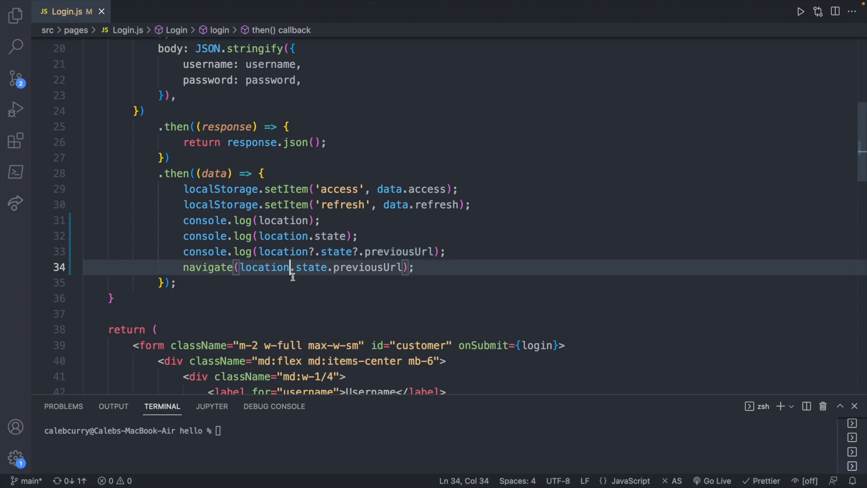
type("?")
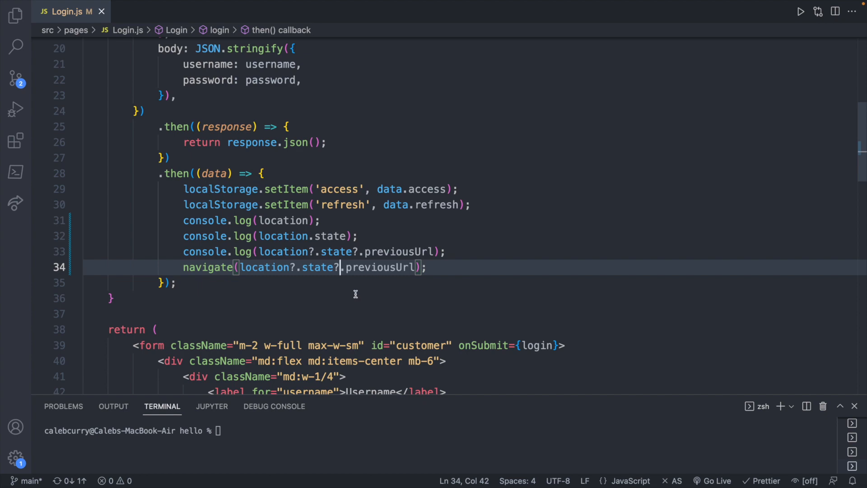
left_click(46, 216)
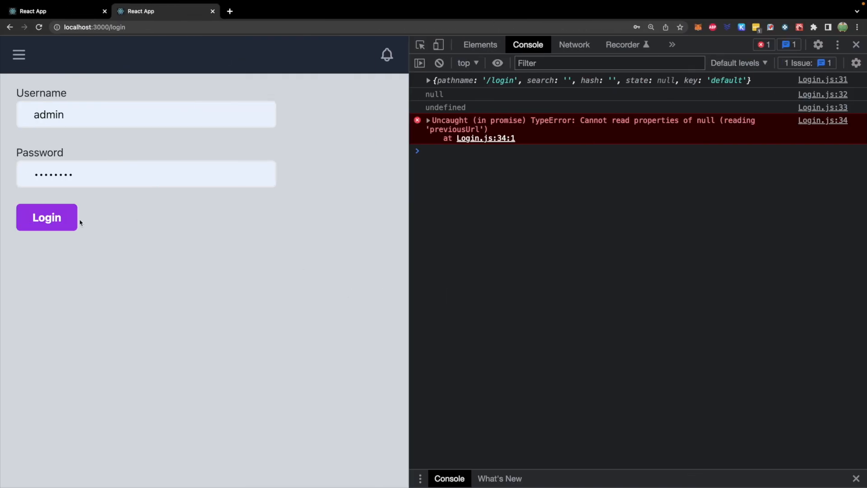
Submit login again to reveal the router.ts TypeError reading pathname of undefined
left_click(47, 216)
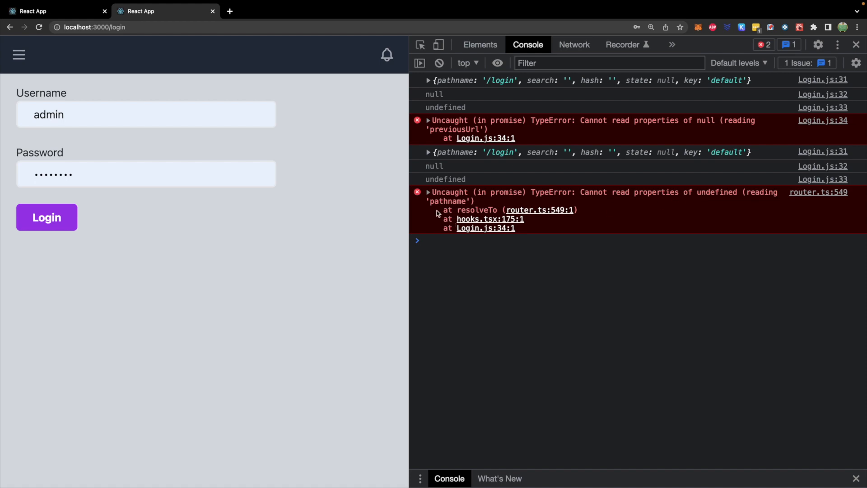
mouse_move(355, 218)
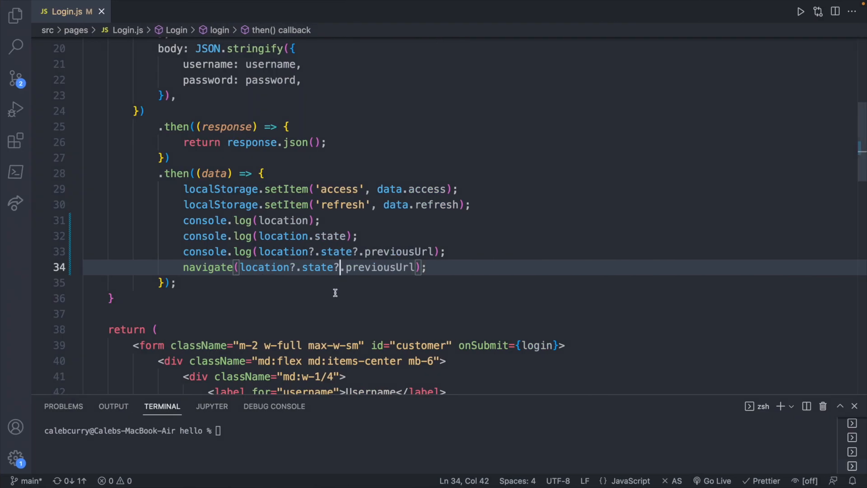
Change the redirect to navigate(location?.state?.previousUrl ? location.state.previousUrl : '/')
left_click(411, 266)
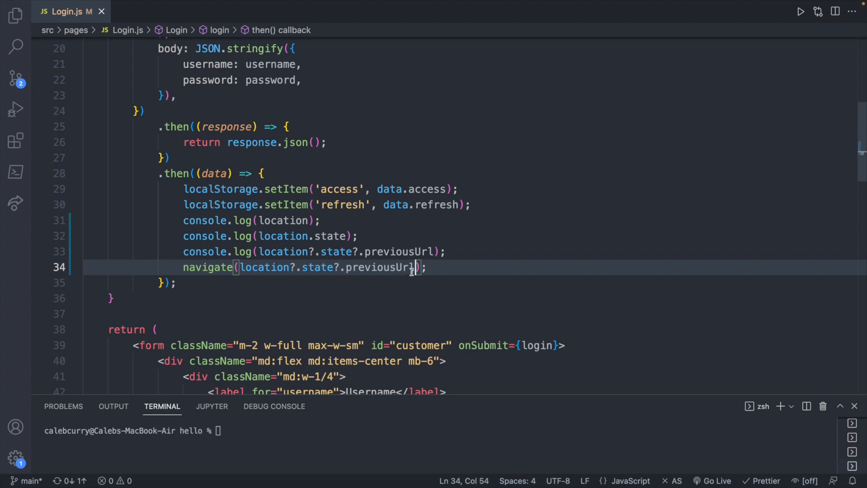
left_click_drag(239, 267, 413, 267)
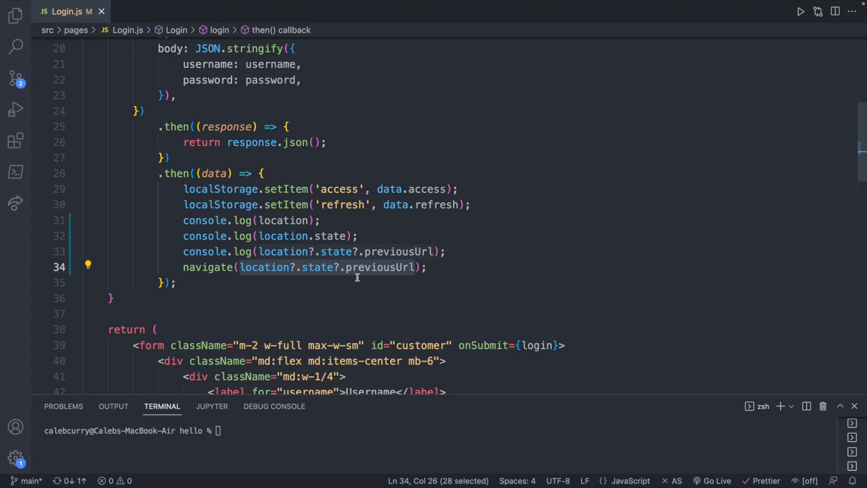
left_click(419, 267)
type(" ? ")
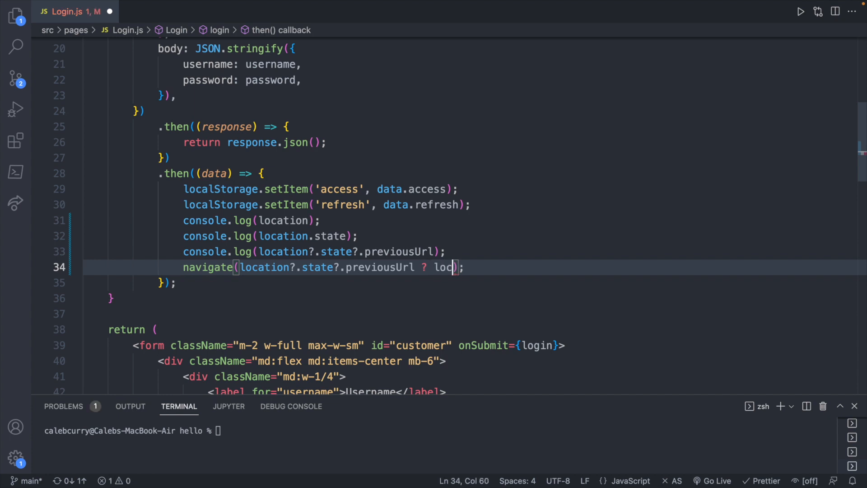
type("location.sta")
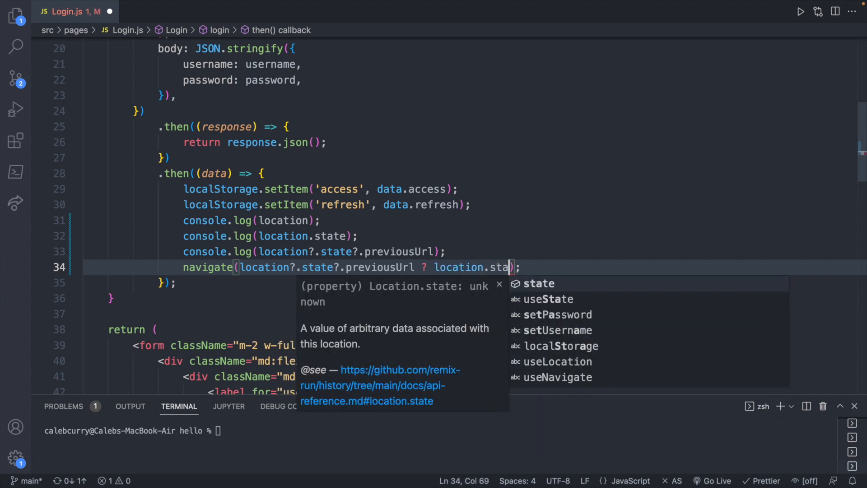
type(".previousUrl :")
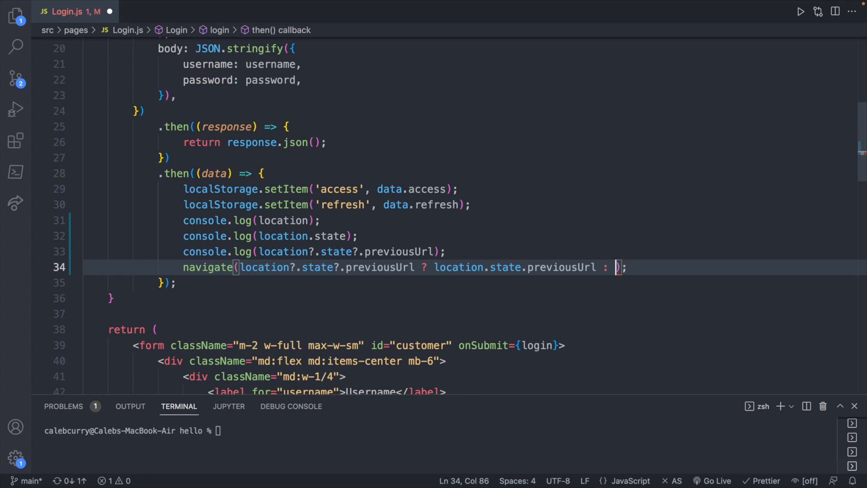
type("'/'")
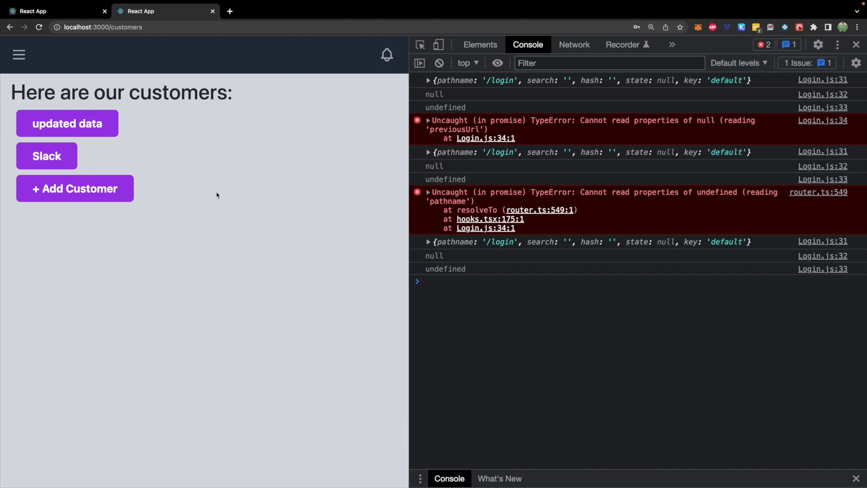
mouse_move(330, 300)
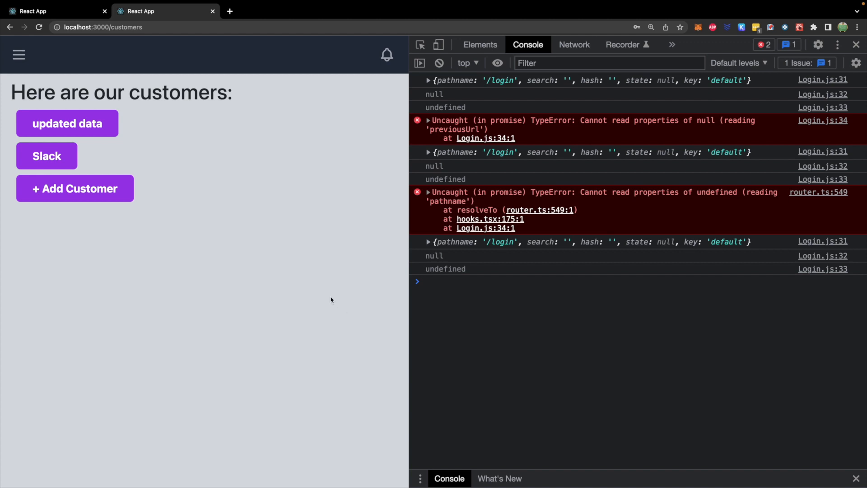